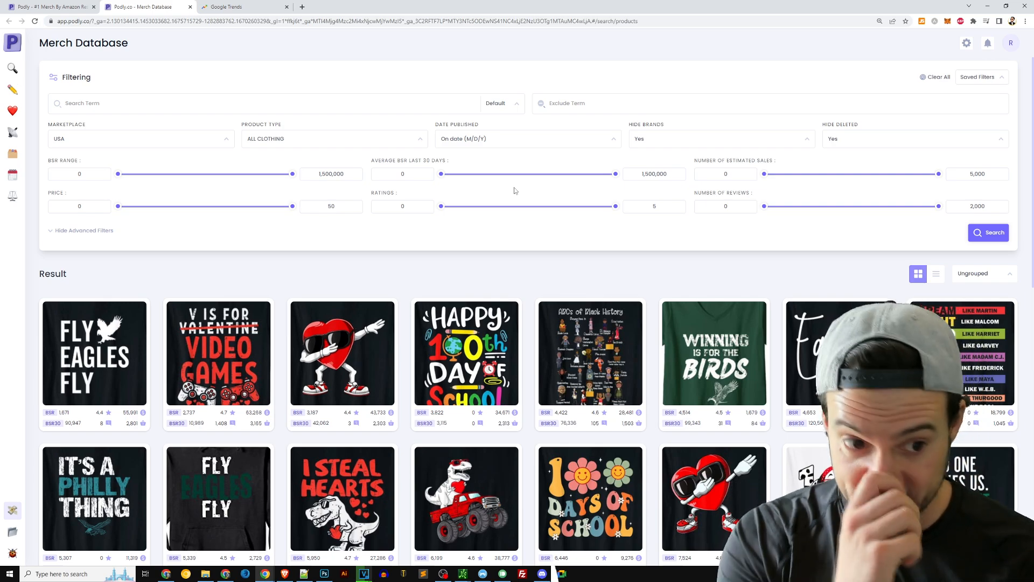
Scroll through the Merch Database's best-selling shirt results to find Fly Eagles Fly.
{"action": "scroll", "scroll_direction": "down", "scroll_amount": 3}
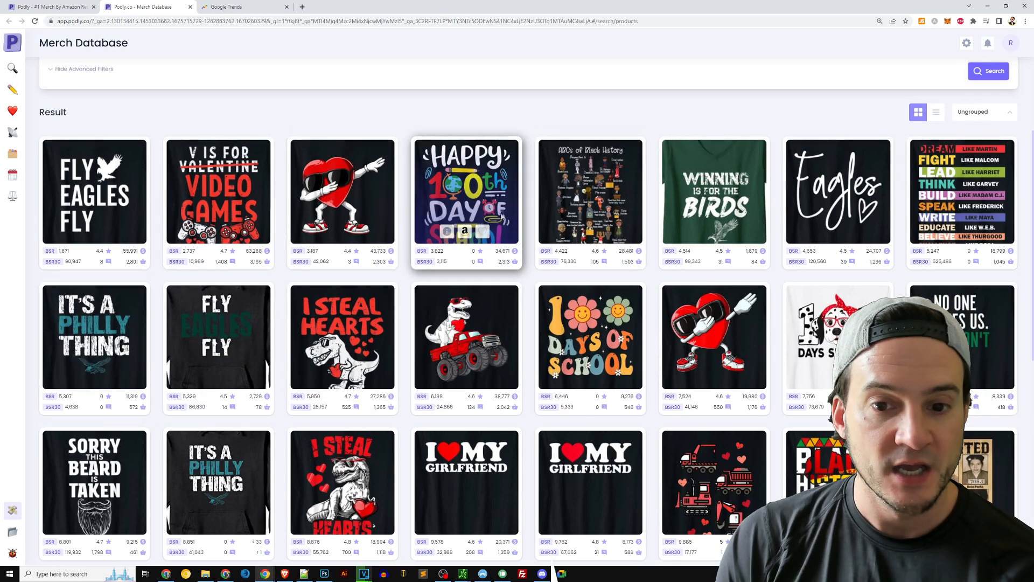
{"action": "scroll", "scroll_direction": "down", "scroll_amount": 3}
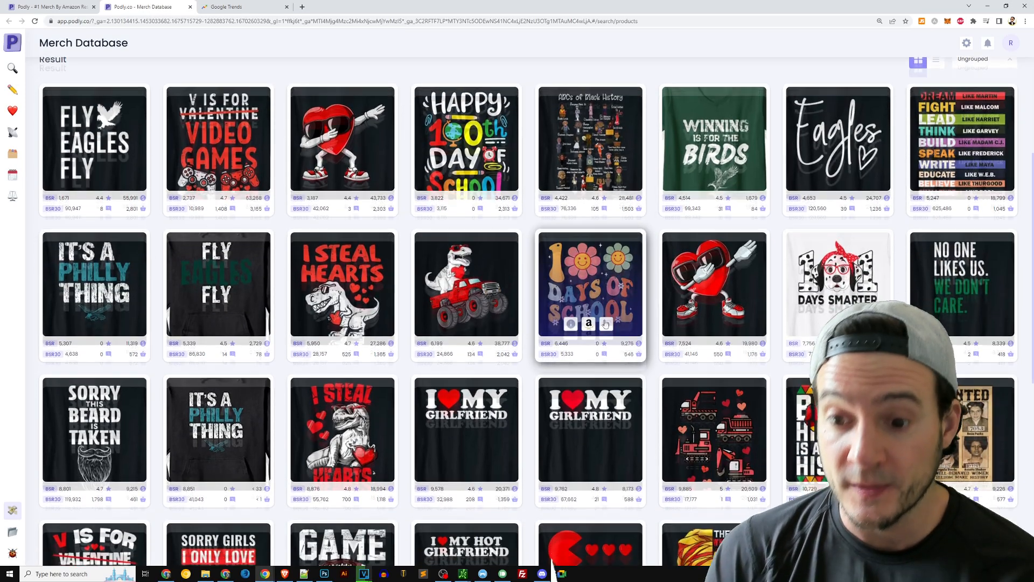
{"action": "scroll", "scroll_direction": "down", "scroll_amount": 3}
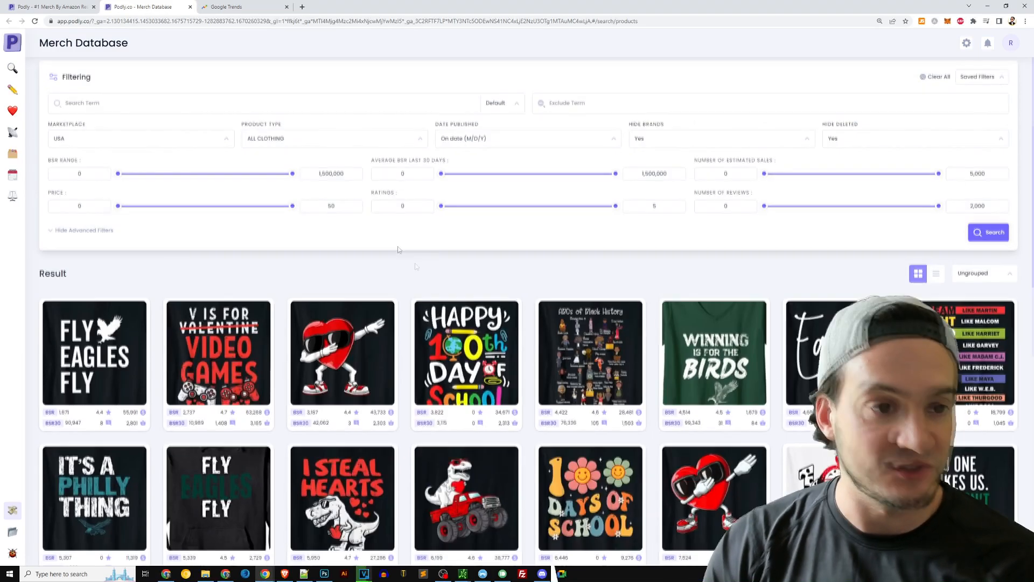
{"action": "scroll", "scroll_direction": "down", "scroll_amount": 3}
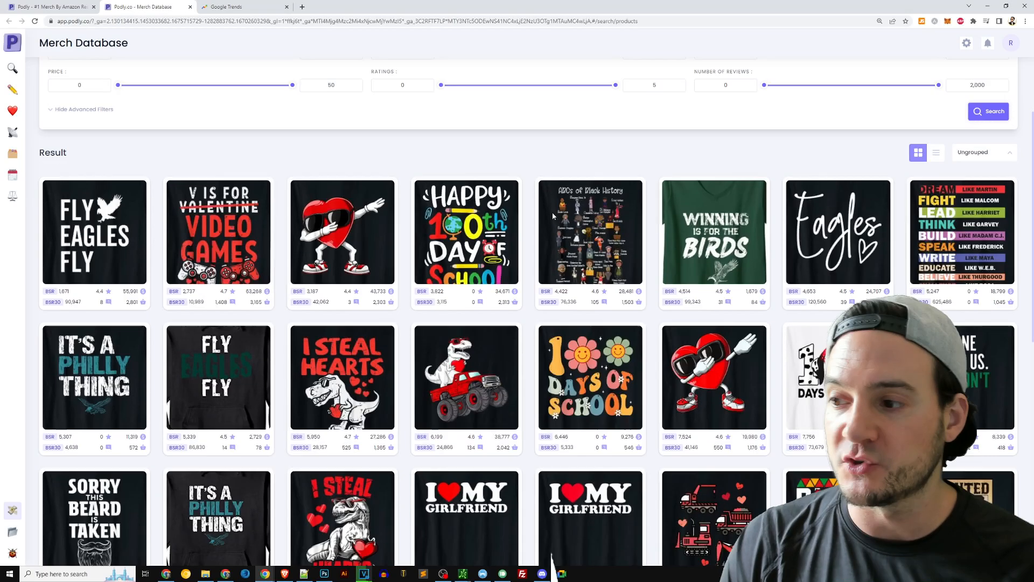
{"action": "scroll", "scroll_direction": "down", "scroll_amount": 3}
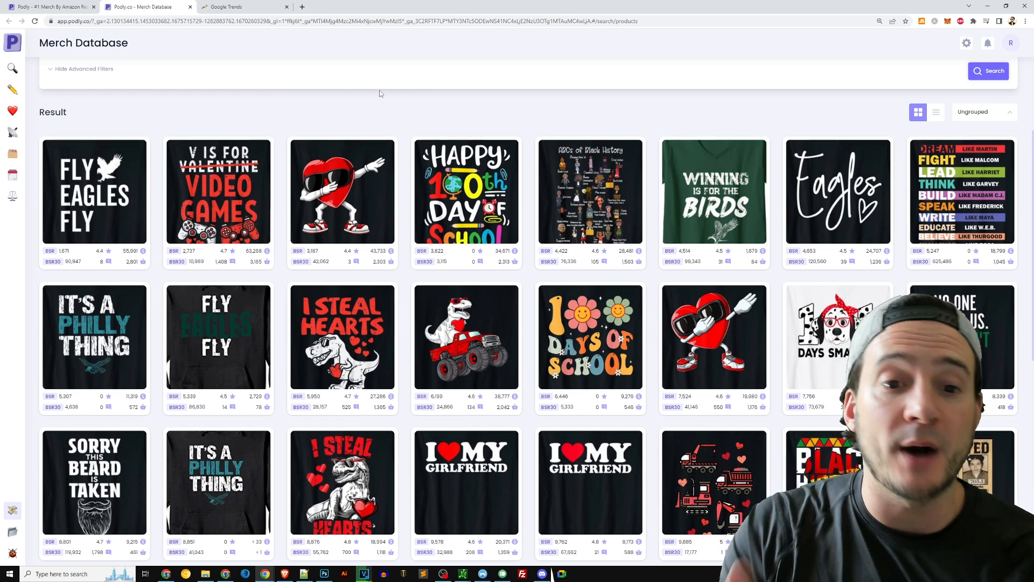
{"action": "mouse_move", "coordinate": [303, 99]}
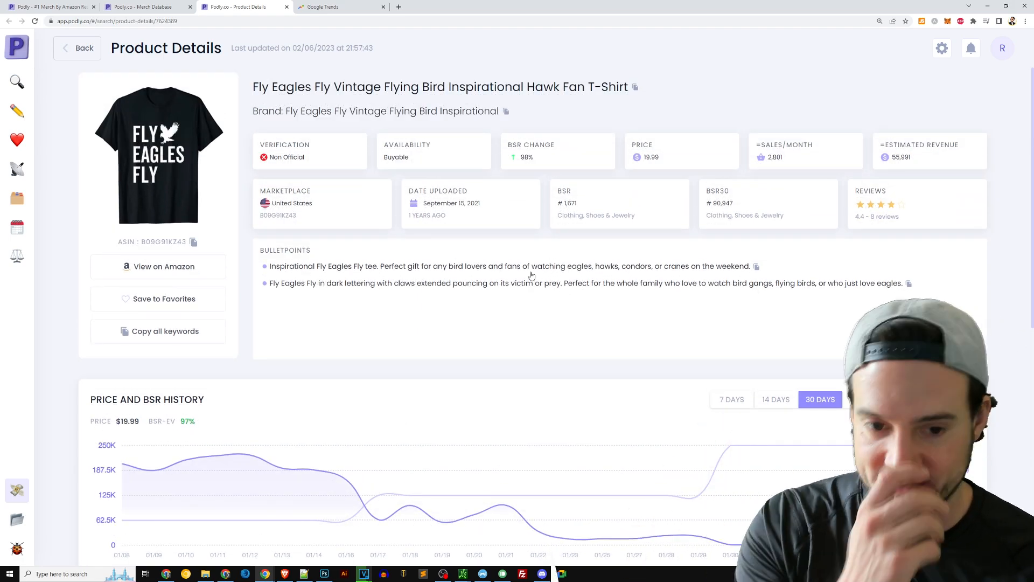
Return to the Fly Eagles Fly shirt's product details page.
{"action": "scroll", "scroll_direction": "down", "scroll_amount": 3}
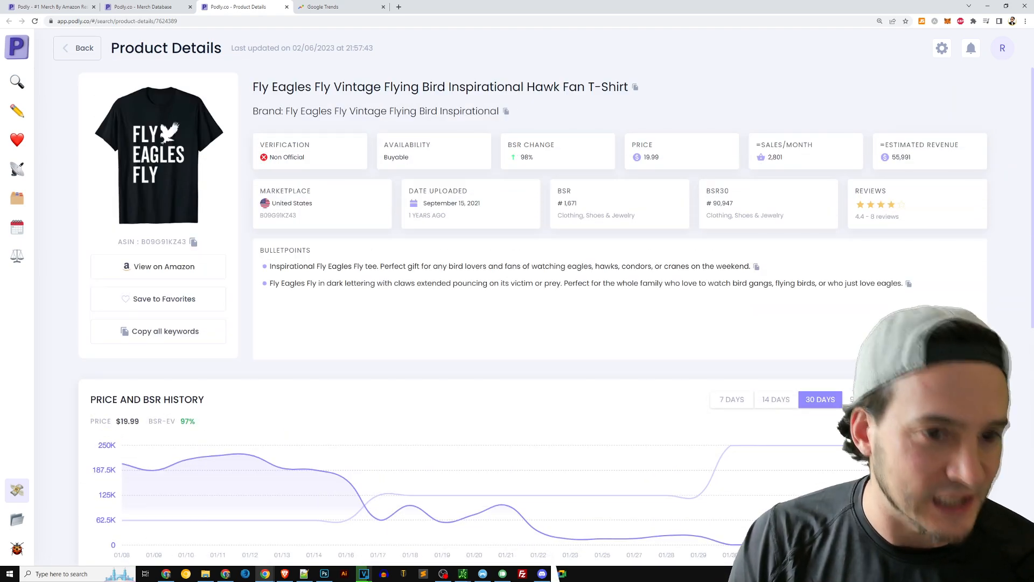
{"action": "scroll", "scroll_direction": "down", "scroll_amount": 3}
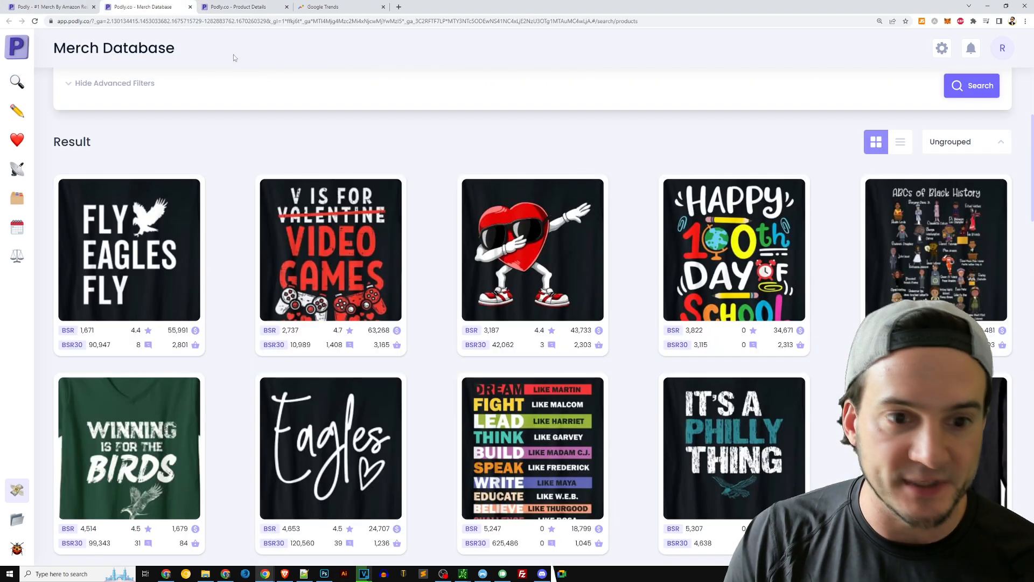
{"action": "left_click", "coordinate": [114, 83]}
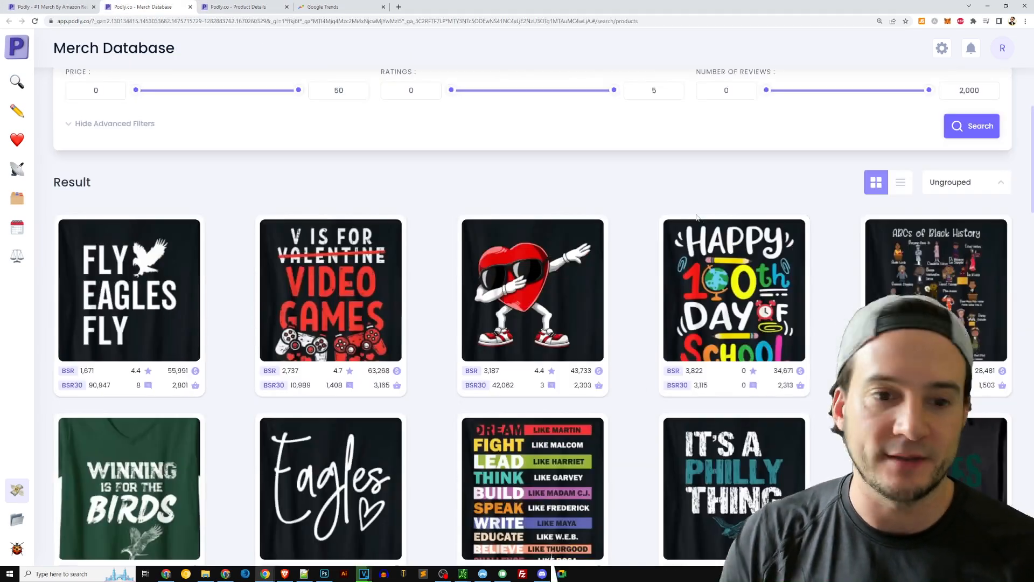
{"action": "left_click", "coordinate": [129, 290]}
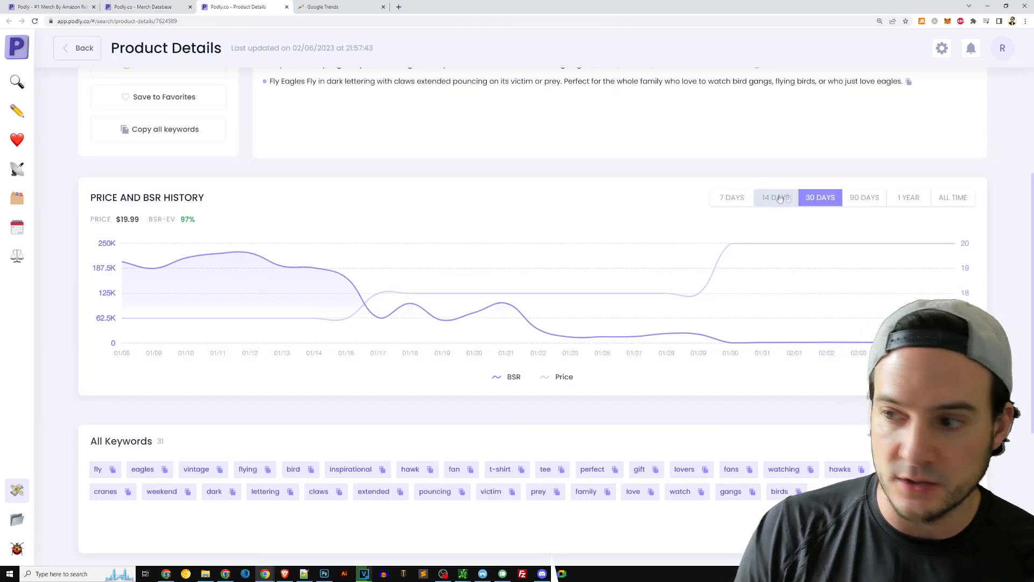
View the shirt's 14- and 90-day price and BSR history, then leave for Google Trends.
{"action": "left_click", "coordinate": [775, 197]}
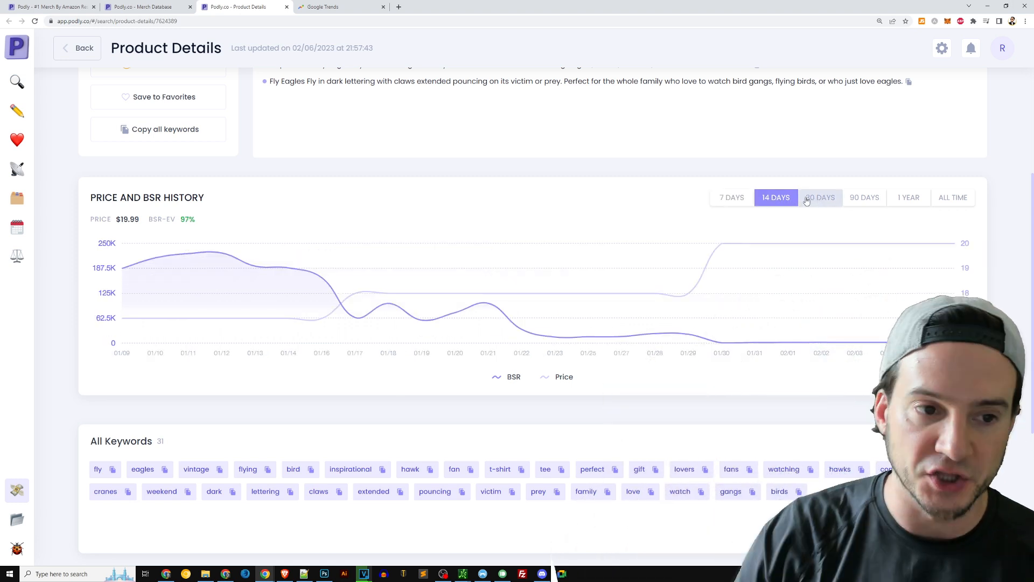
{"action": "left_click", "coordinate": [865, 197]}
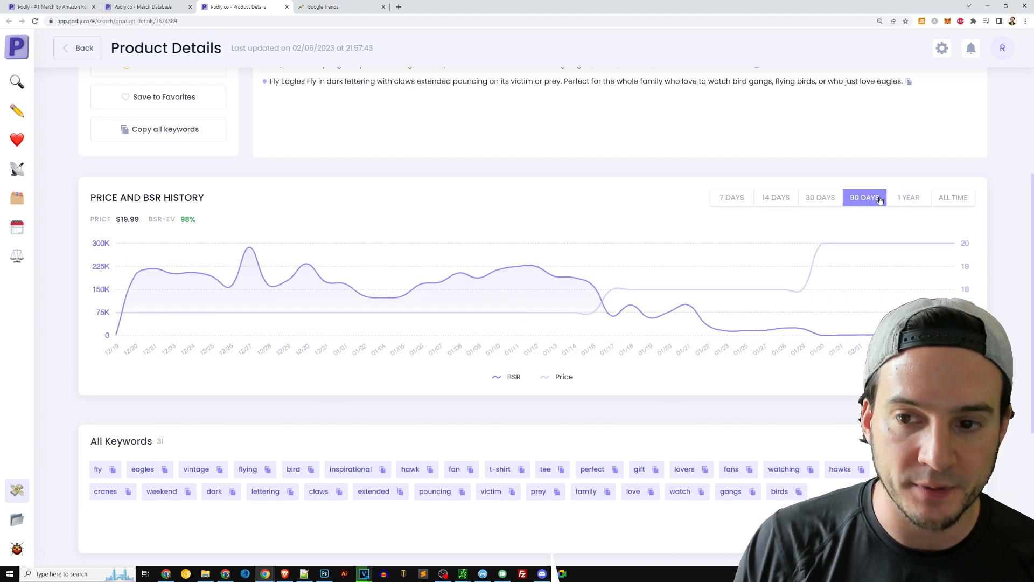
{"action": "left_click", "coordinate": [908, 197]}
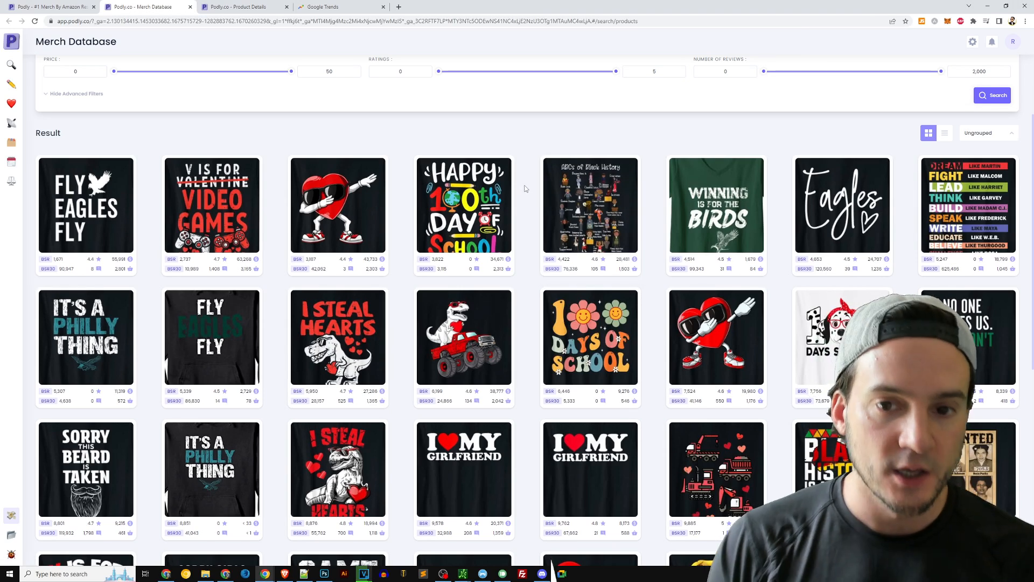
{"action": "left_click", "coordinate": [331, 7]}
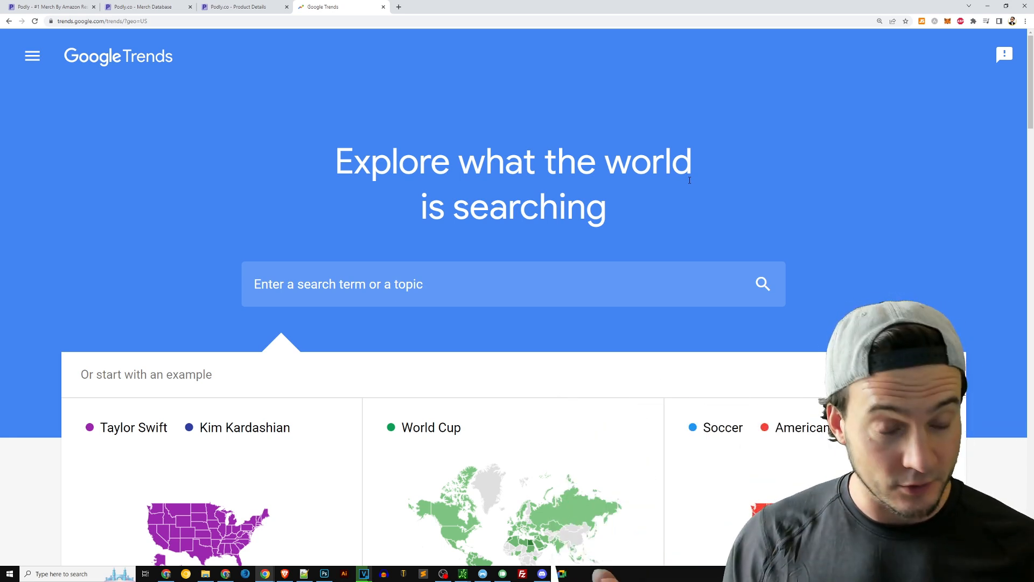
Search Google Trends for 'eagles shirt' across the US over the past 12 months.
{"action": "type", "text": "eagles shirt"}
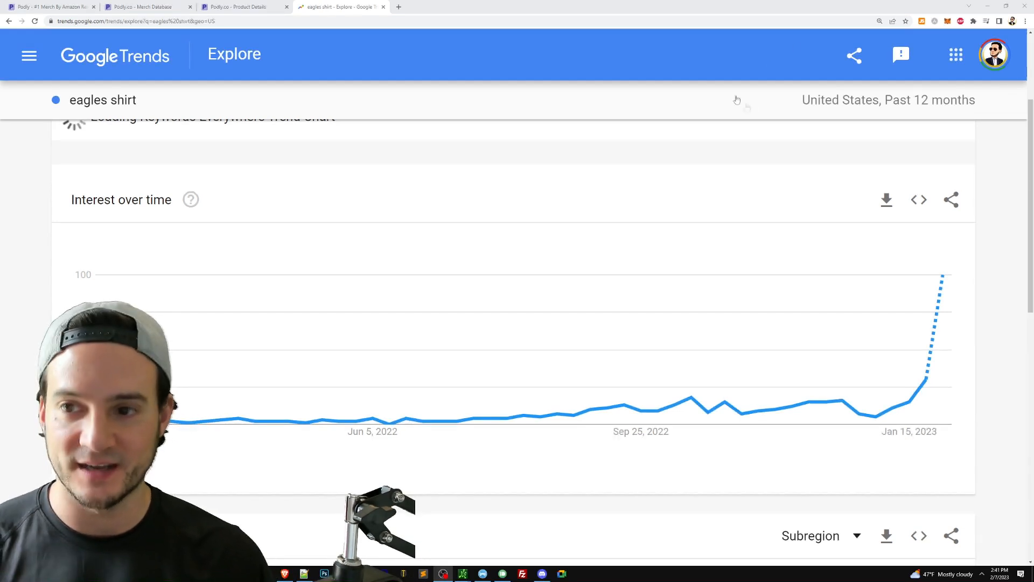
{"action": "mouse_move", "coordinate": [872, 414]}
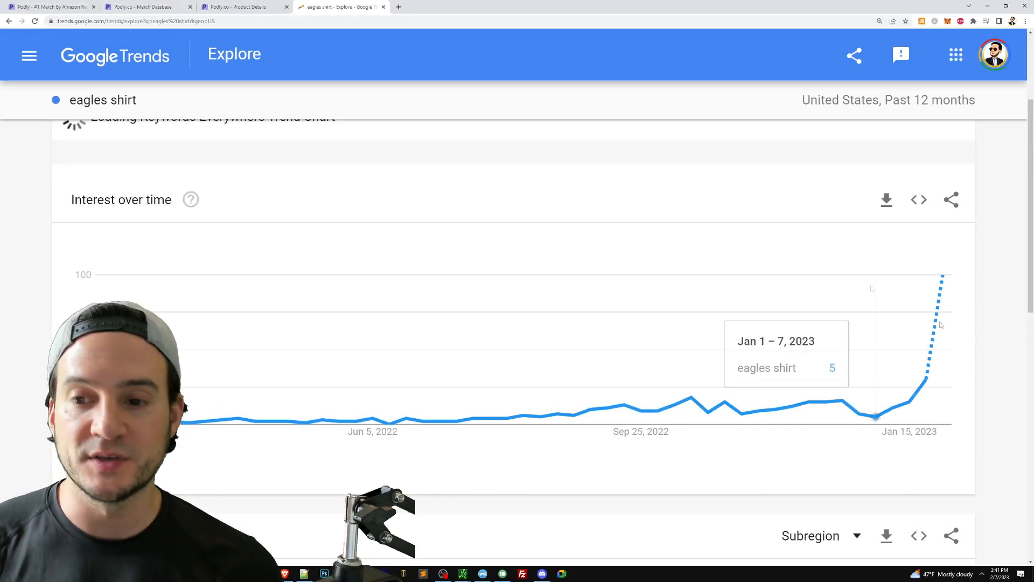
{"action": "mouse_move", "coordinate": [930, 364]}
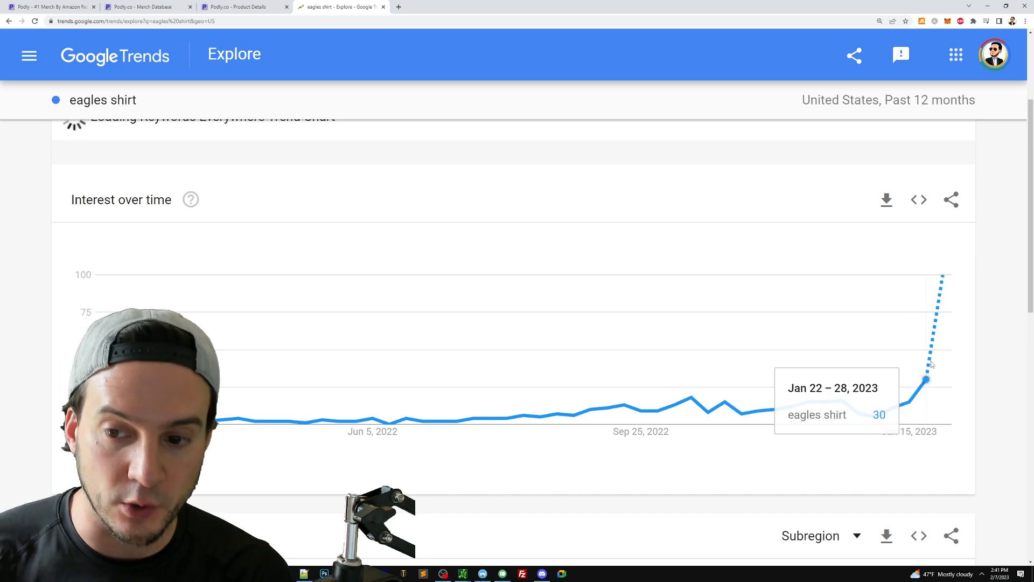
{"action": "mouse_move", "coordinate": [942, 274]}
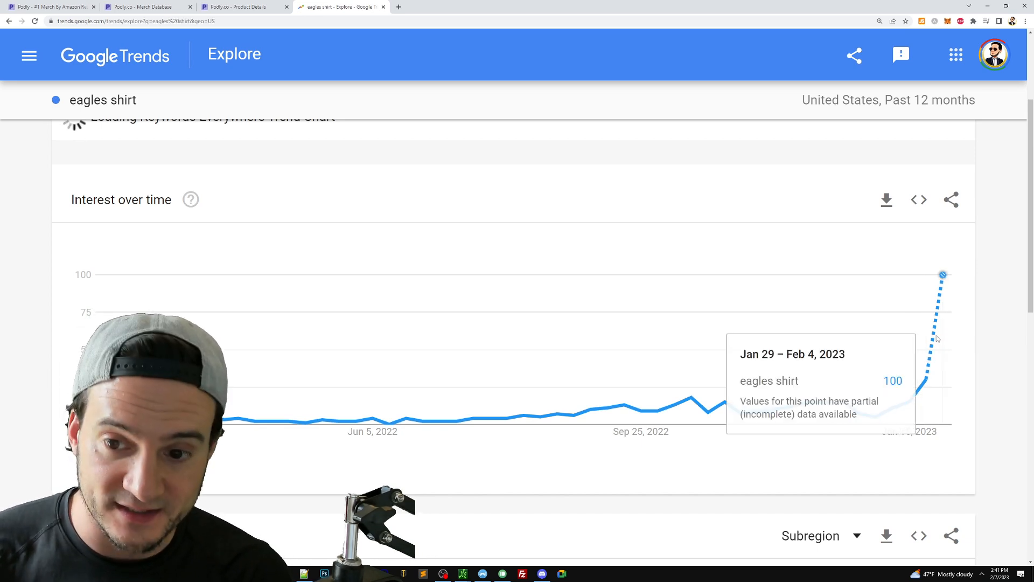
{"action": "mouse_move", "coordinate": [1000, 303]}
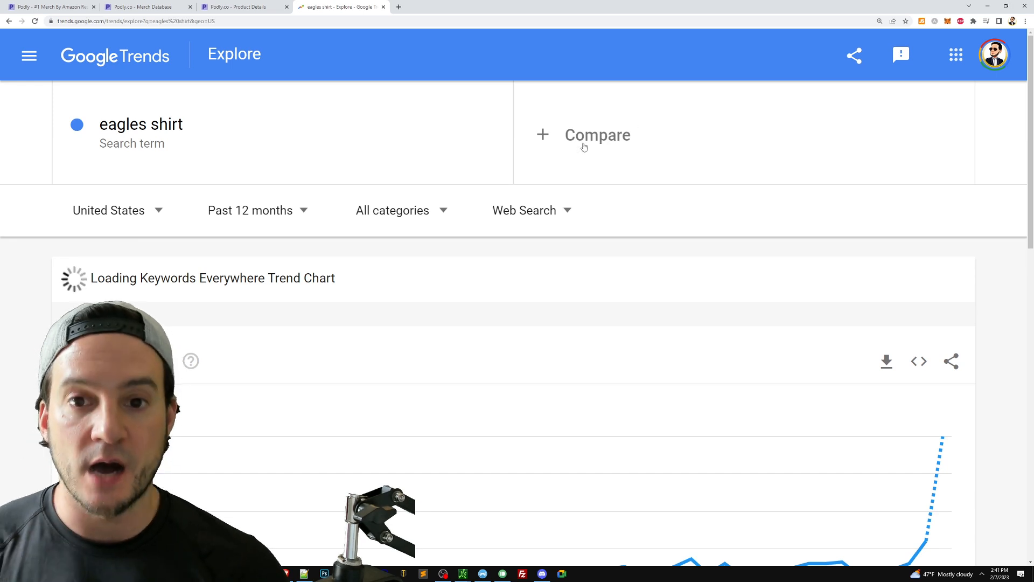
Add 'valentines day shirt' as a comparison term against 'eagles shirt'.
{"action": "left_click", "coordinate": [130, 6]}
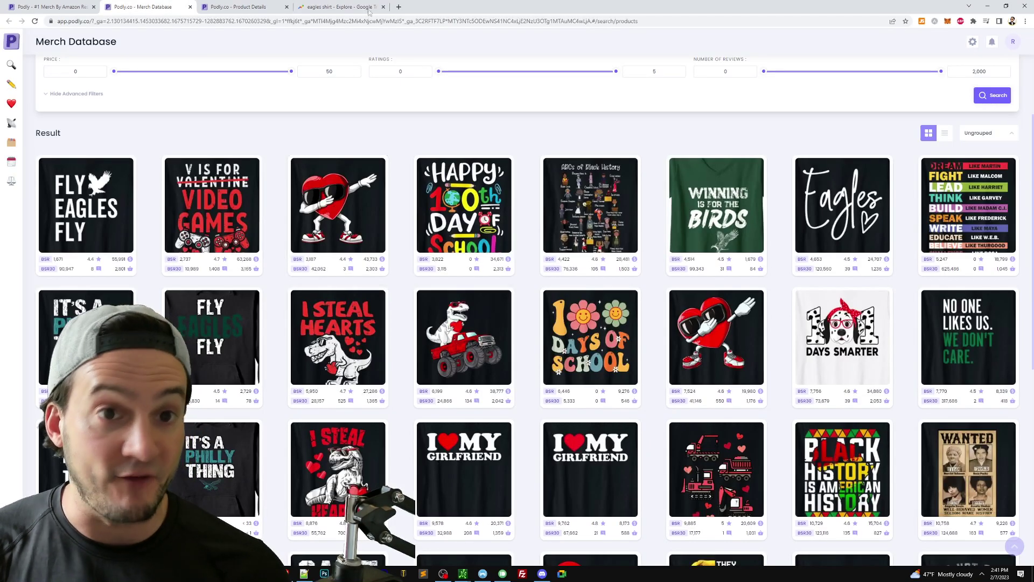
{"action": "type", "text": "valentines day shirt"}
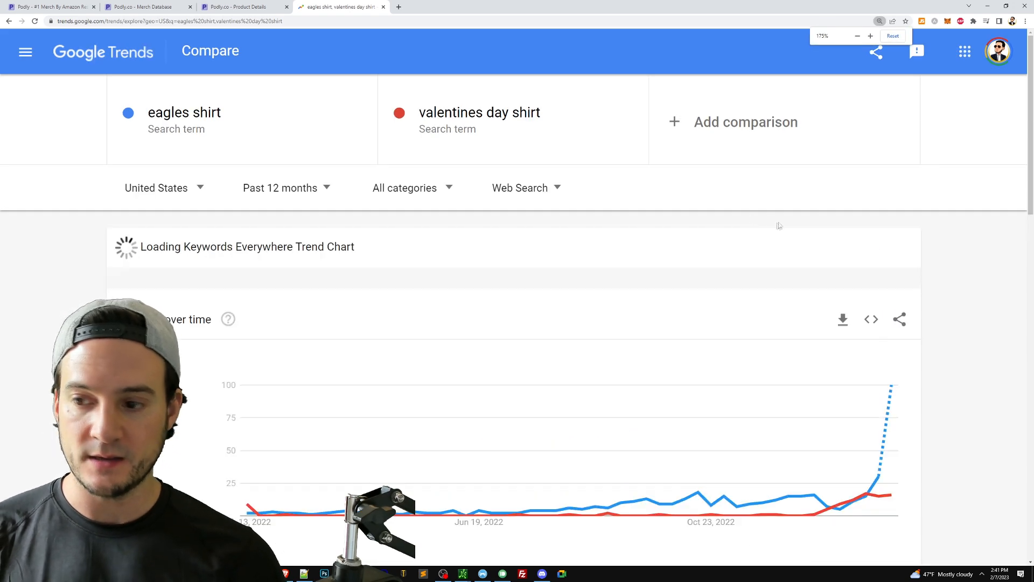
{"action": "scroll", "scroll_direction": "down", "scroll_amount": 3}
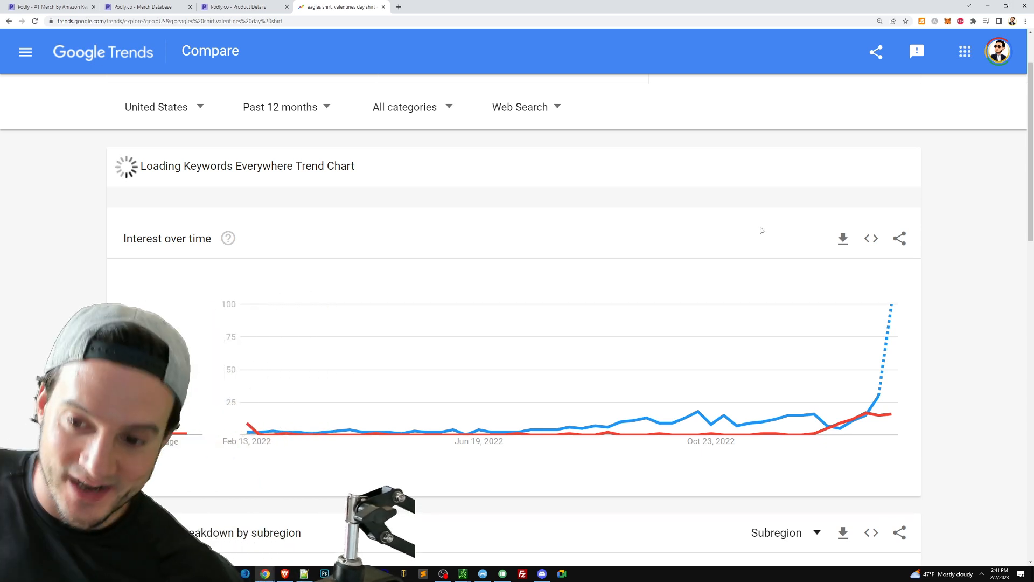
{"action": "mouse_move", "coordinate": [648, 329]}
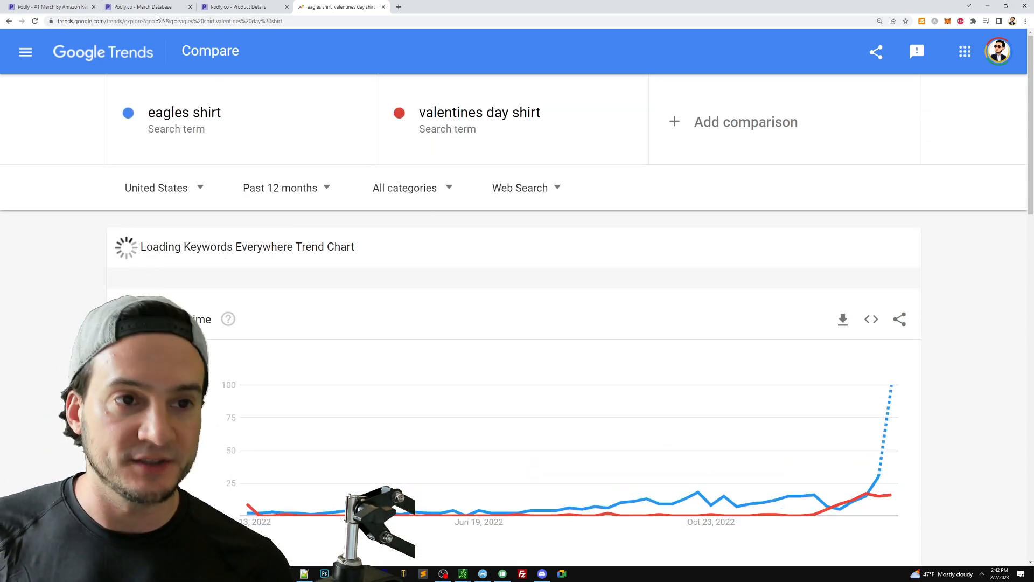
Check Podly's bestsellers, then add '100 days of school shirt' to the comparison.
{"action": "left_click", "coordinate": [135, 6]}
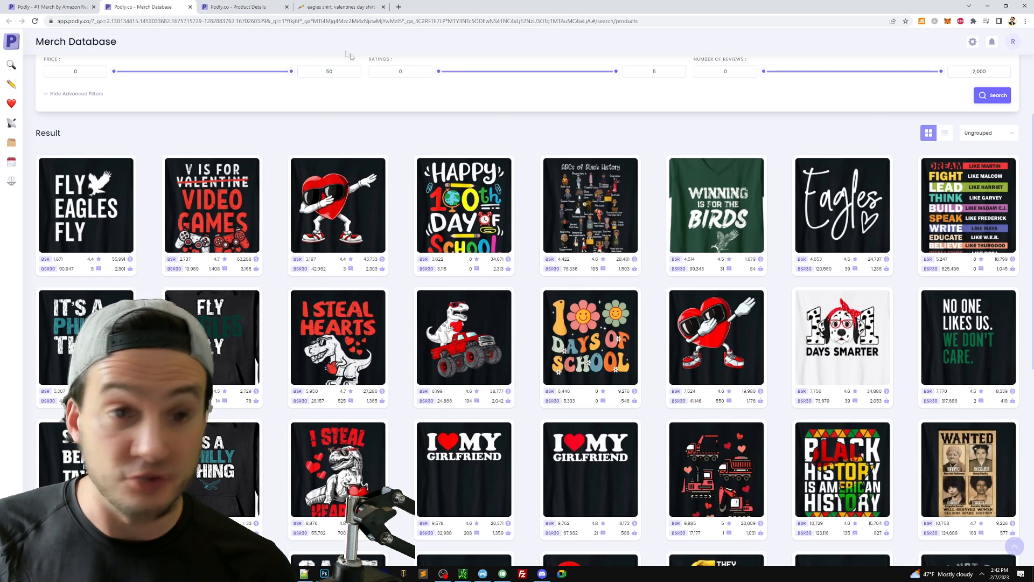
{"action": "left_click", "coordinate": [340, 6]}
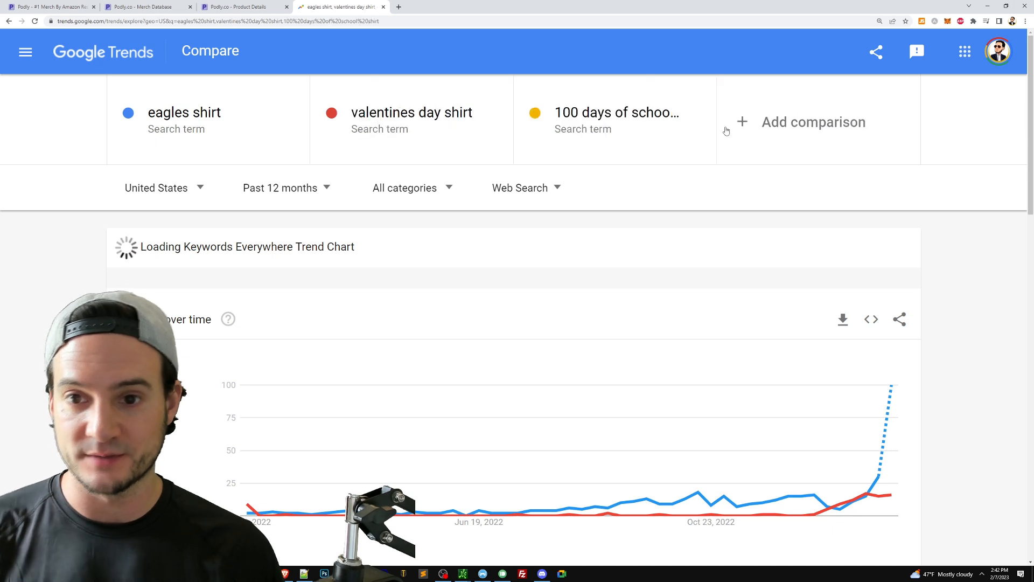
{"action": "scroll", "scroll_direction": "down", "scroll_amount": 3}
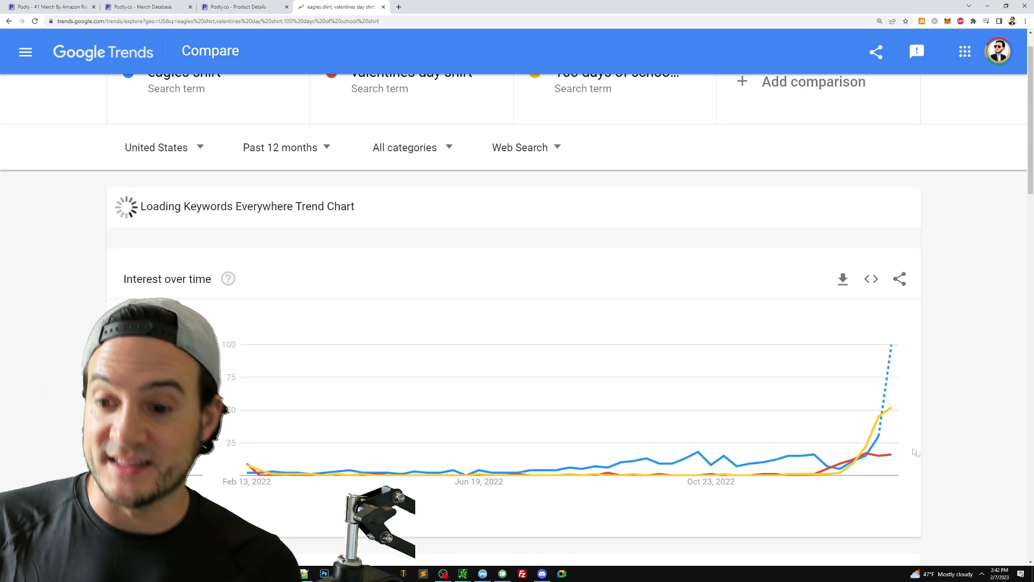
{"action": "mouse_move", "coordinate": [897, 414]}
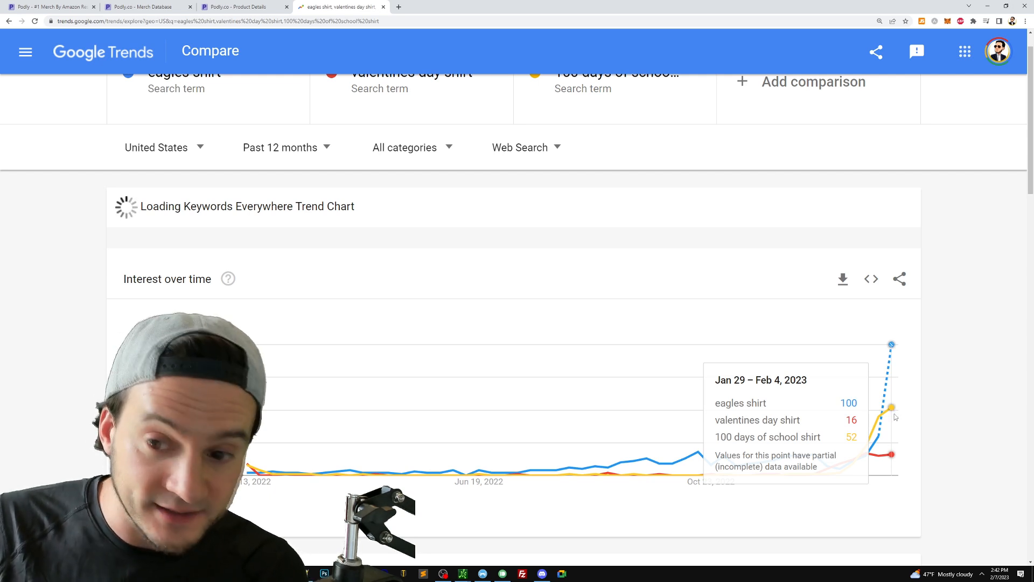
{"action": "mouse_move", "coordinate": [946, 378]}
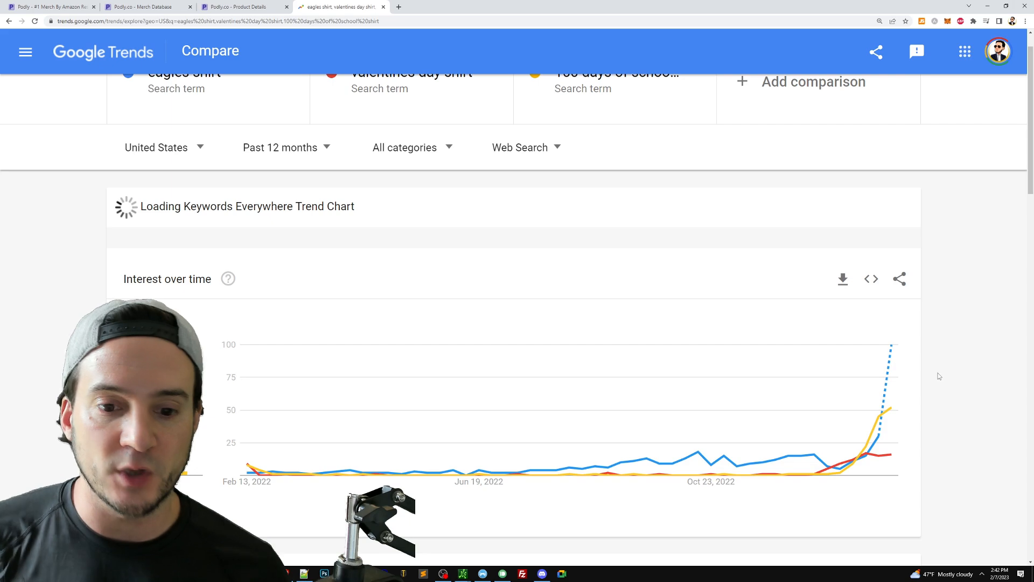
{"action": "mouse_move", "coordinate": [959, 362]}
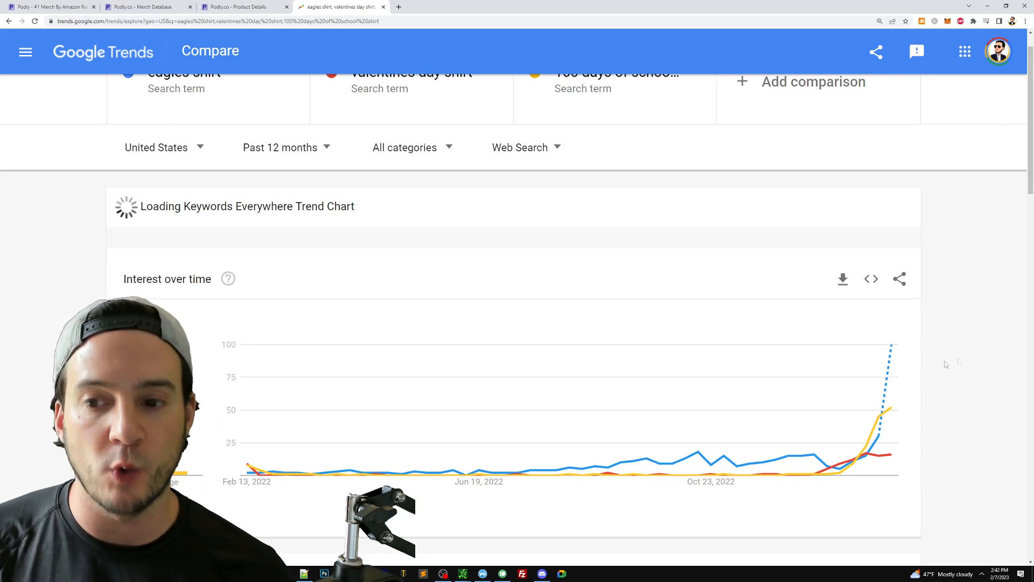
Recheck Podly's bestsellers and add 'black history shirt' as the fourth term.
{"action": "left_click", "coordinate": [138, 7]}
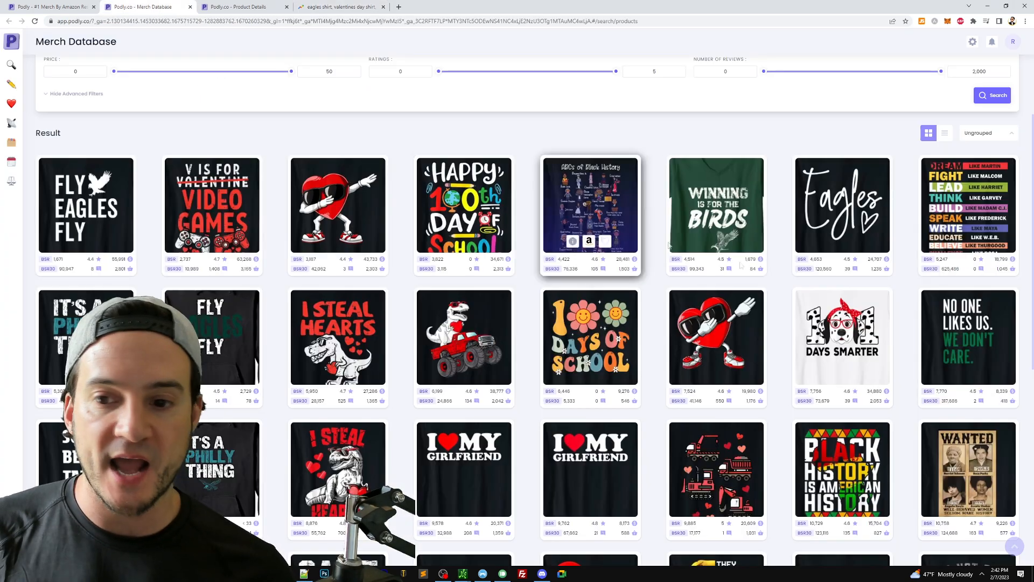
{"action": "scroll", "scroll_direction": "down", "scroll_amount": 3}
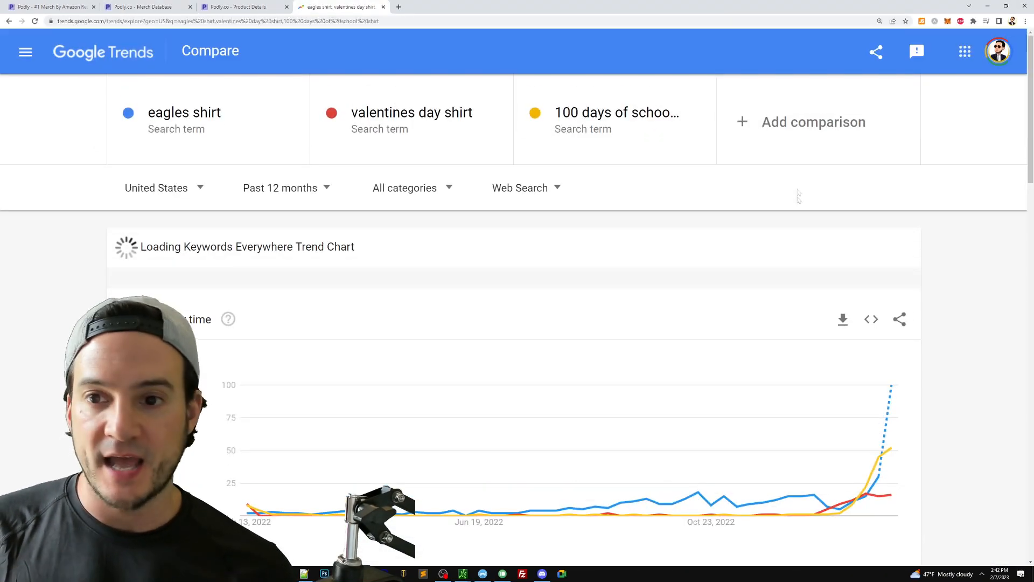
{"action": "type", "text": "black history mont..."}
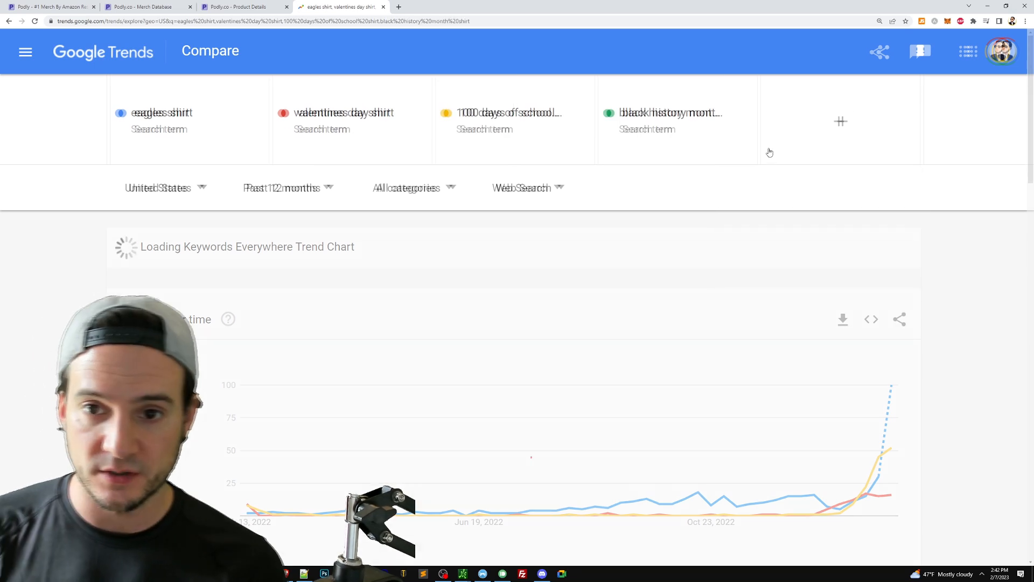
{"action": "left_click", "coordinate": [669, 116]}
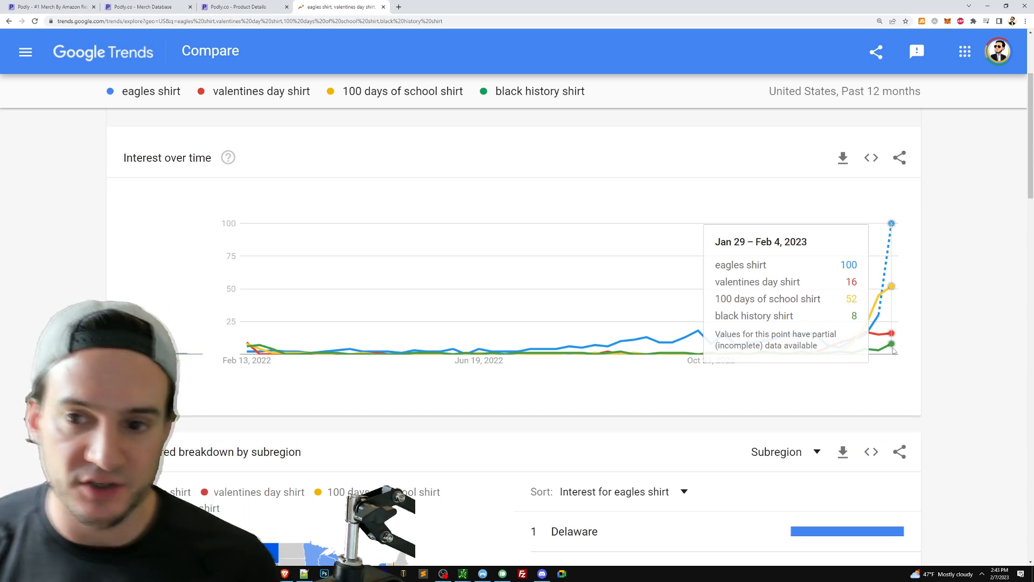
{"action": "mouse_move", "coordinate": [983, 339]}
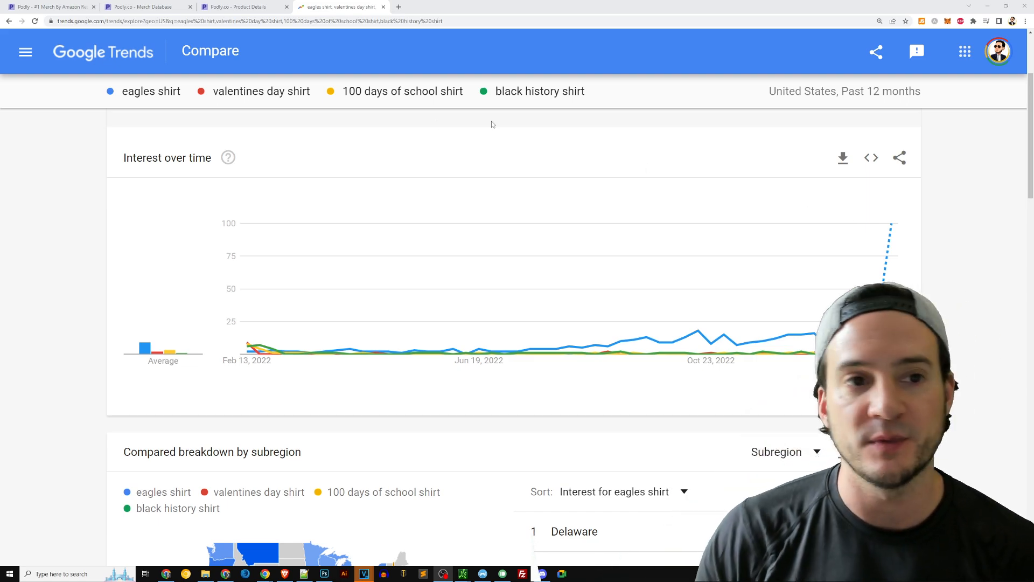
Review Podly's merch database results, then start a US Google Trends explore for 'pickleball'.
{"action": "left_click", "coordinate": [134, 7]}
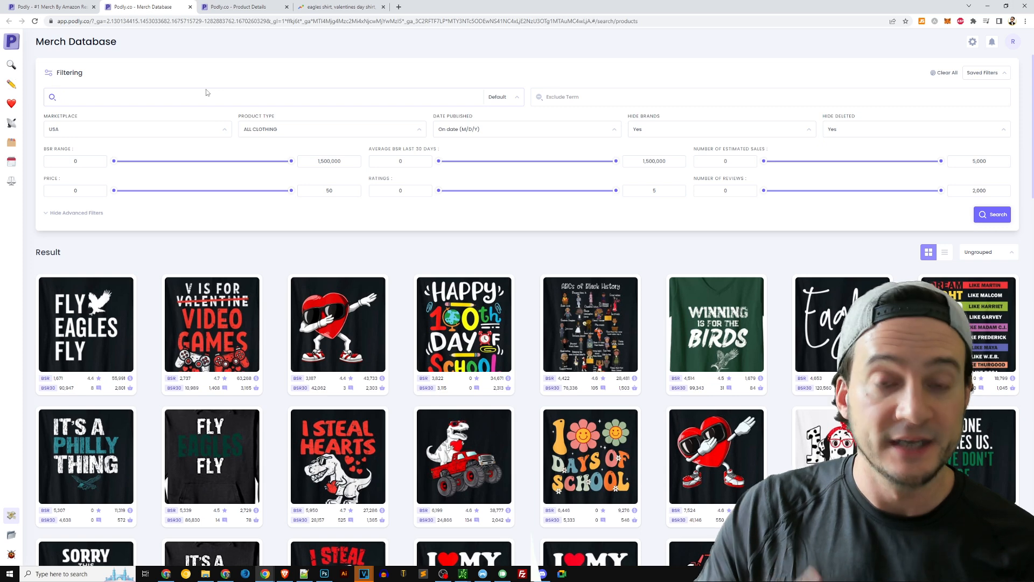
{"action": "left_click", "coordinate": [111, 97]}
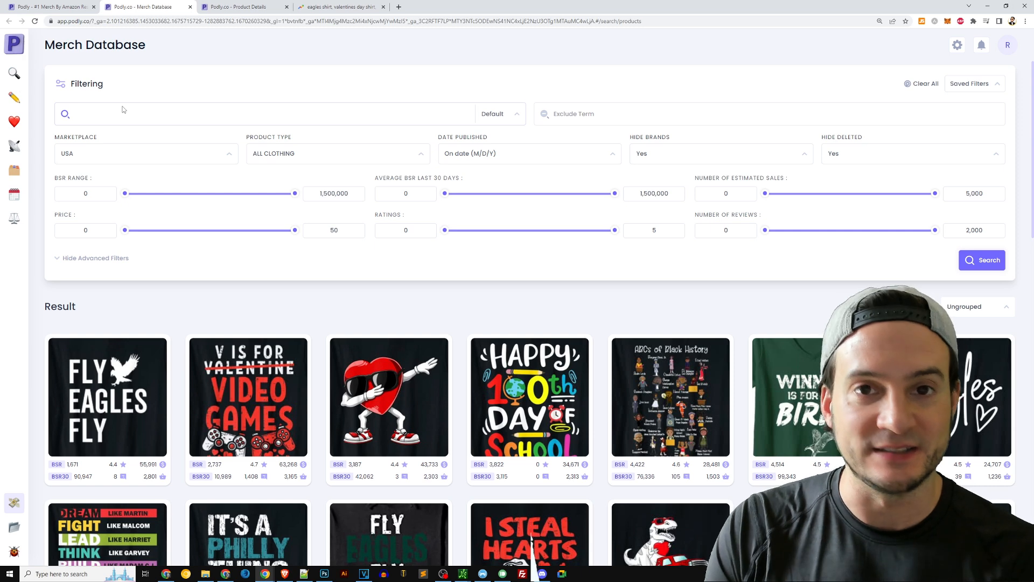
{"action": "left_click", "coordinate": [341, 6]}
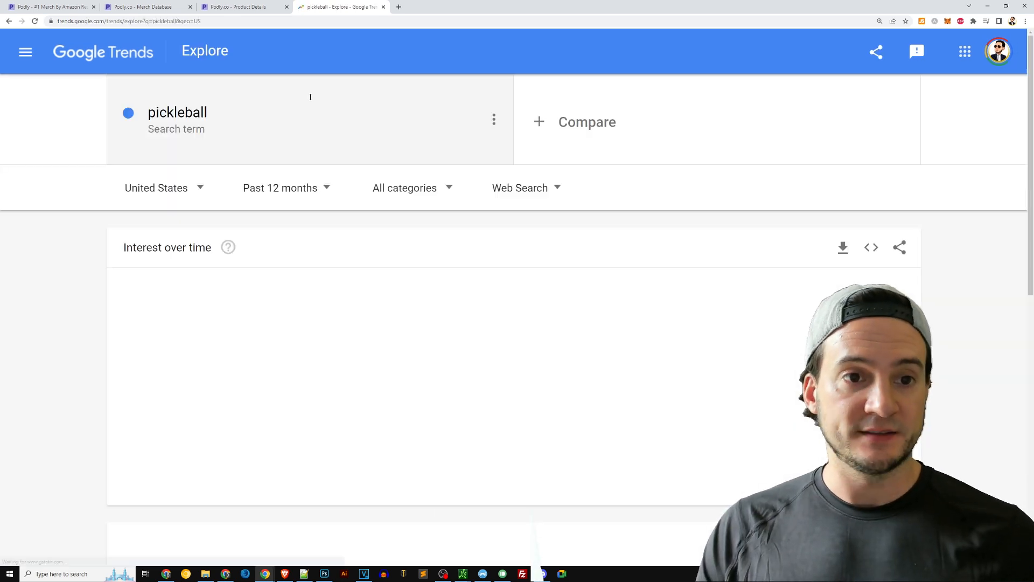
Widen the pickleball trend chart to the past 5 years, review it, then return to Podly.
{"action": "left_click", "coordinate": [280, 188]}
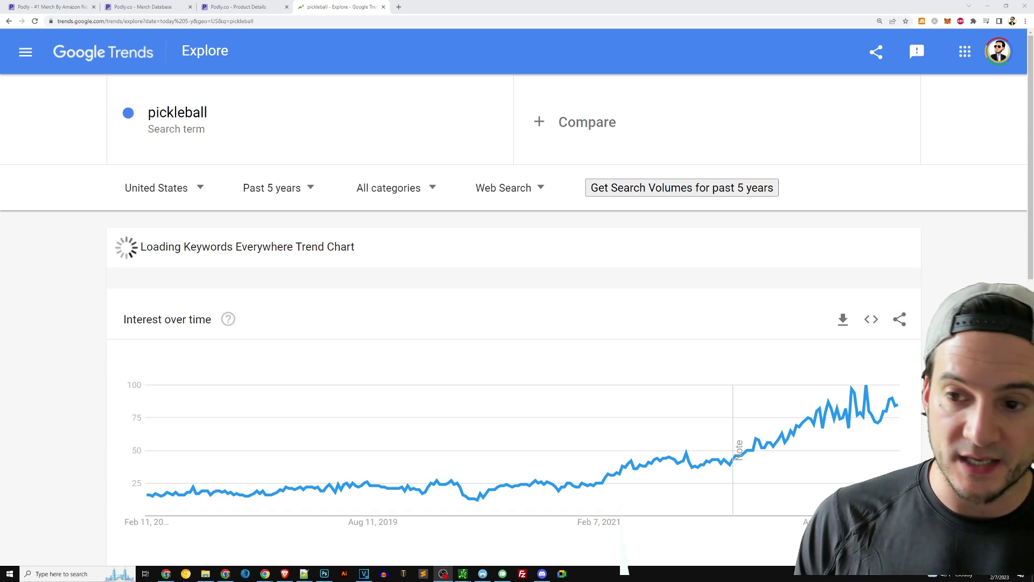
{"action": "scroll", "scroll_direction": "down", "scroll_amount": 3}
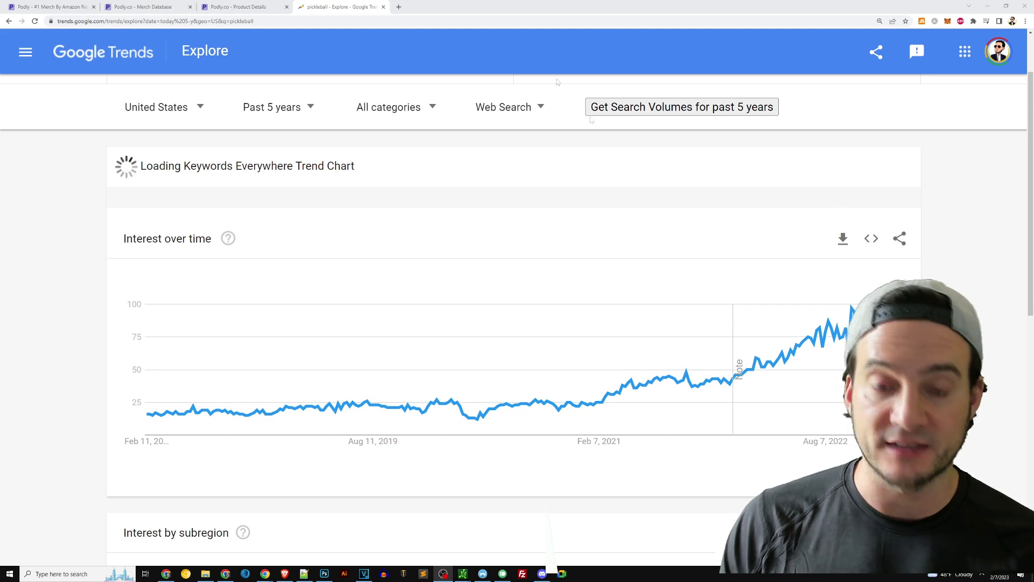
{"action": "scroll", "scroll_direction": "down", "scroll_amount": 3}
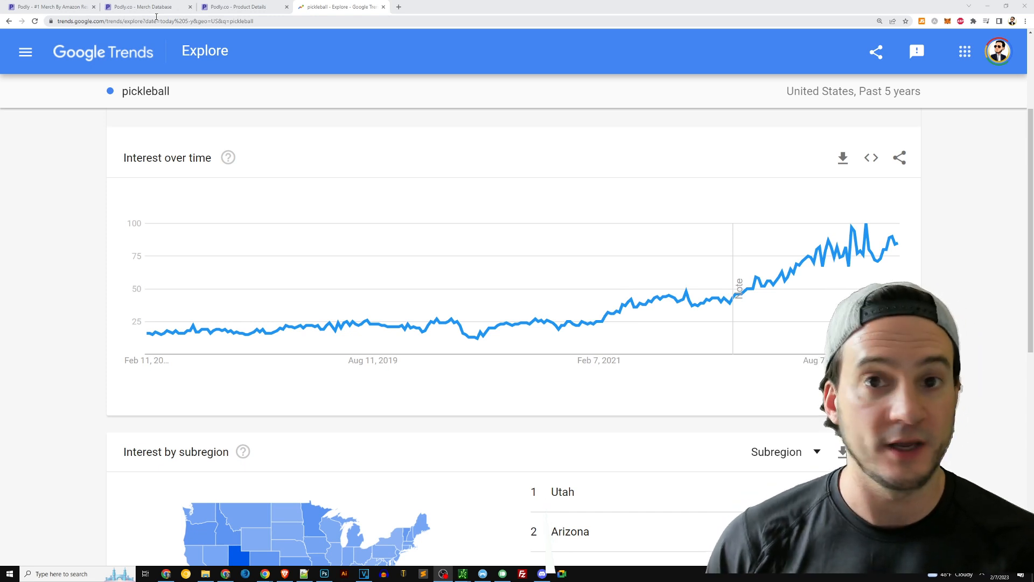
{"action": "left_click", "coordinate": [137, 7]}
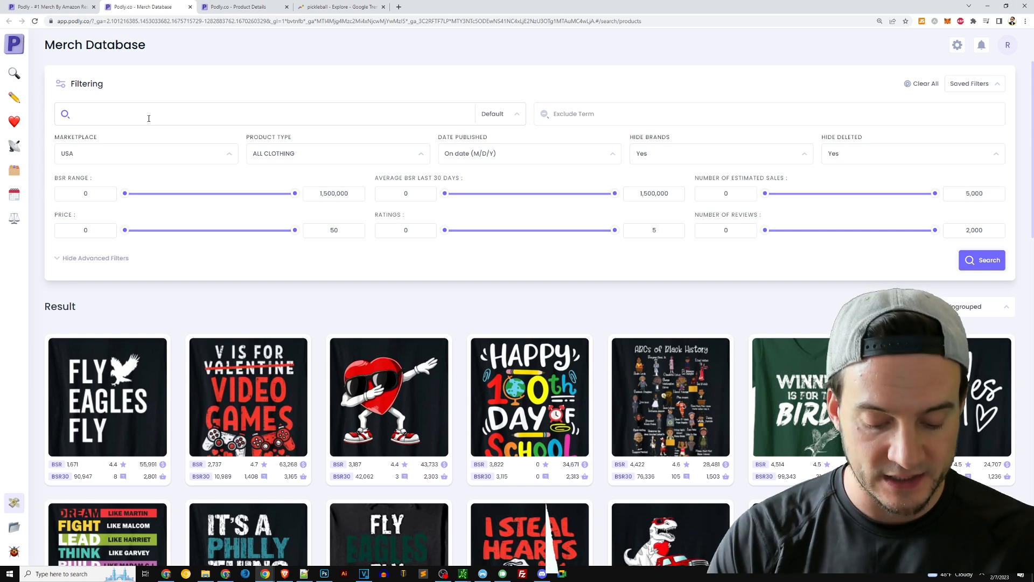
Search Podly for pickleball shirts and browse results led by 'Playing Pickleball Improves Memory'.
{"action": "left_click", "coordinate": [499, 114]}
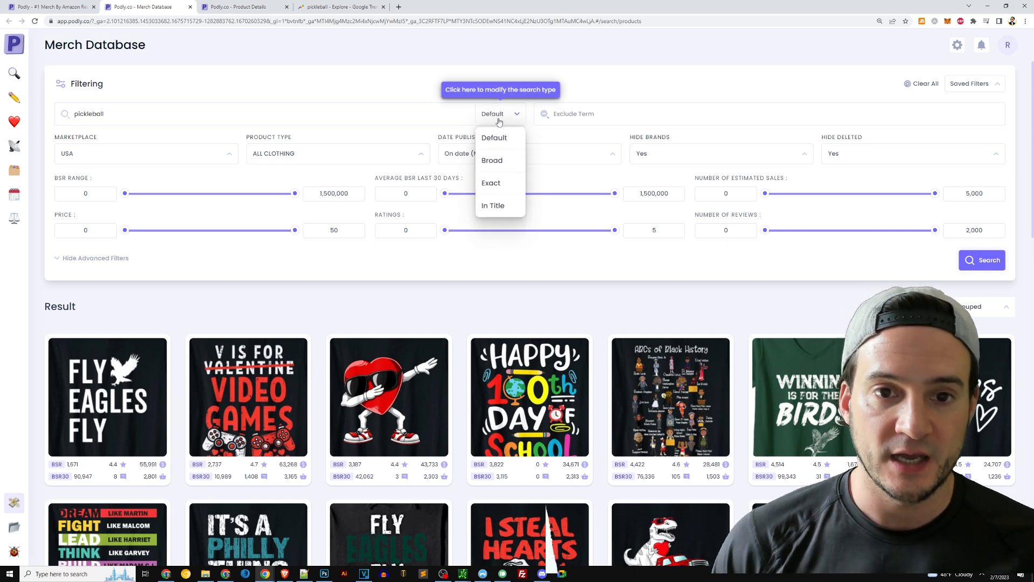
{"action": "left_click", "coordinate": [491, 183]}
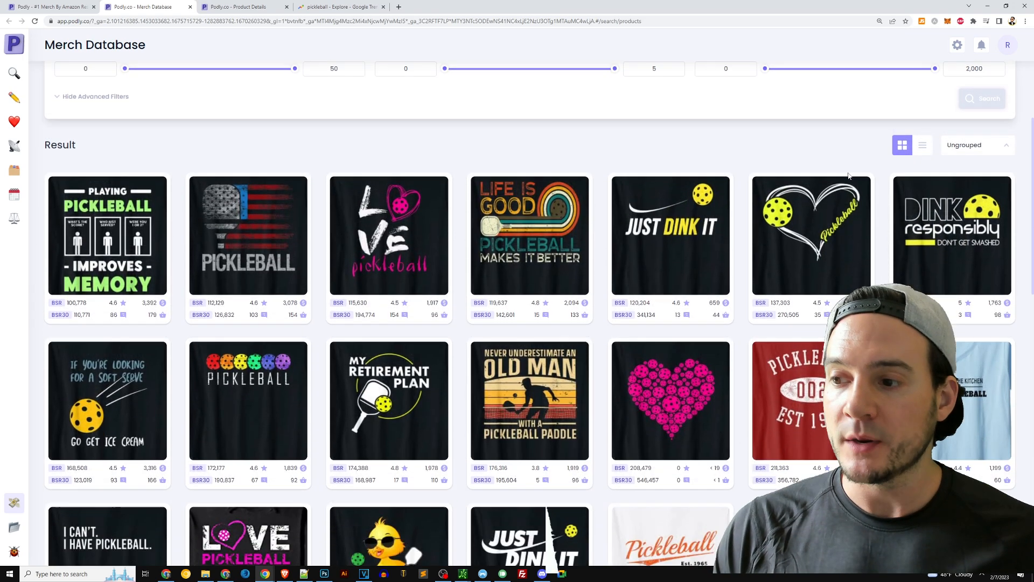
{"action": "scroll", "scroll_direction": "down", "scroll_amount": 3}
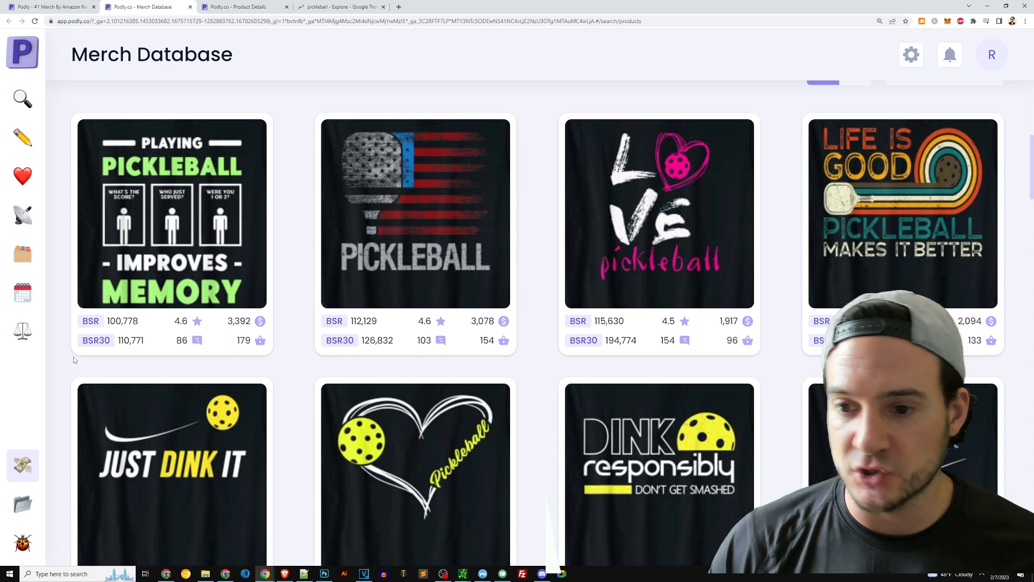
{"action": "scroll", "scroll_direction": "down", "scroll_amount": 3}
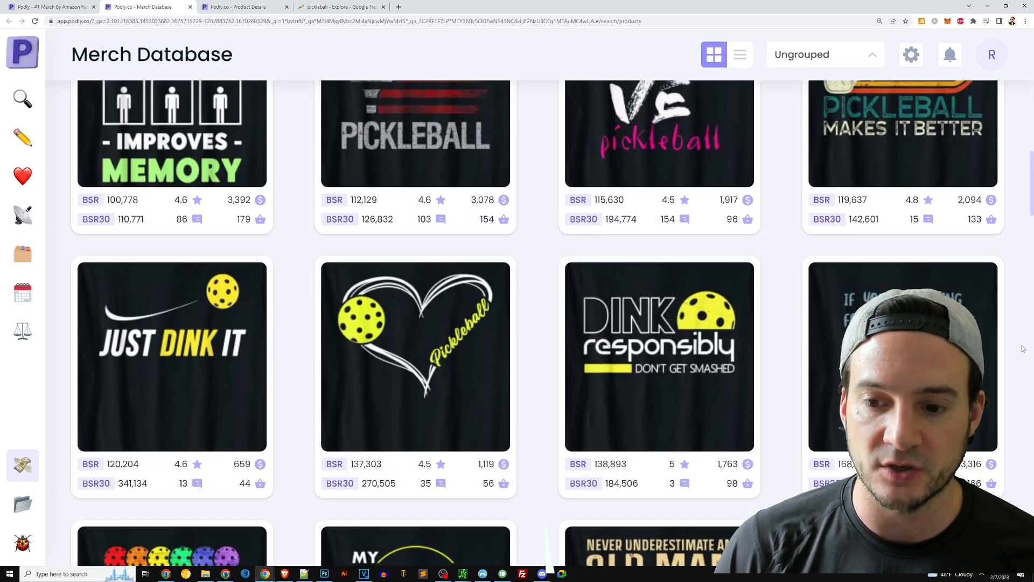
{"action": "scroll", "scroll_direction": "down", "scroll_amount": 3}
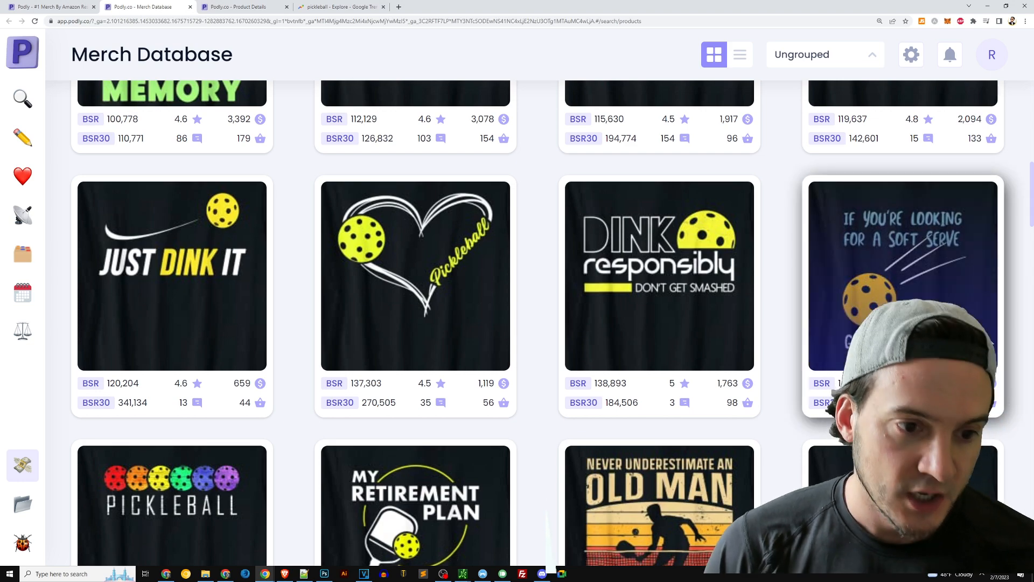
{"action": "scroll", "scroll_direction": "down", "scroll_amount": 3}
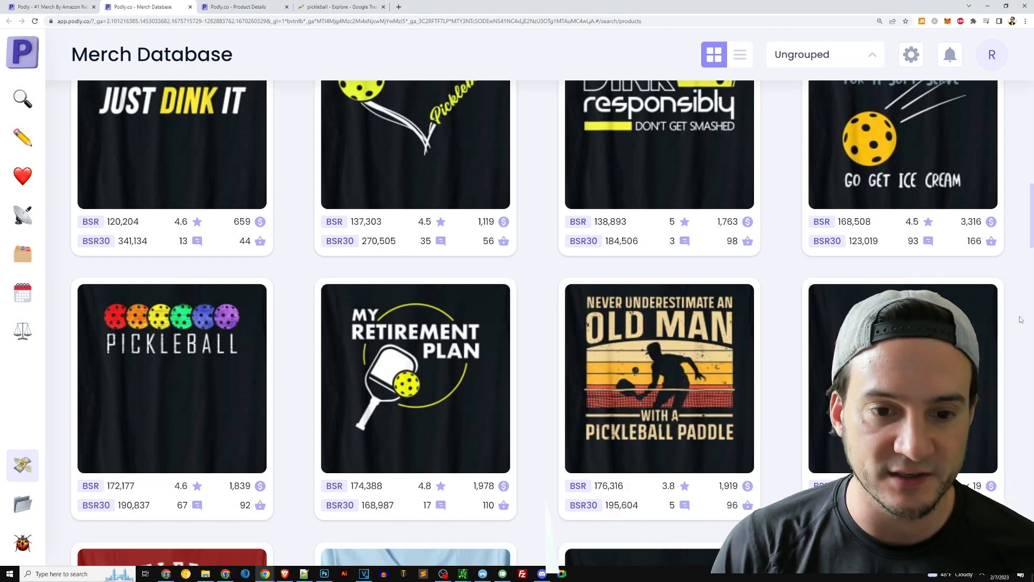
{"action": "scroll", "scroll_direction": "up", "scroll_amount": 3}
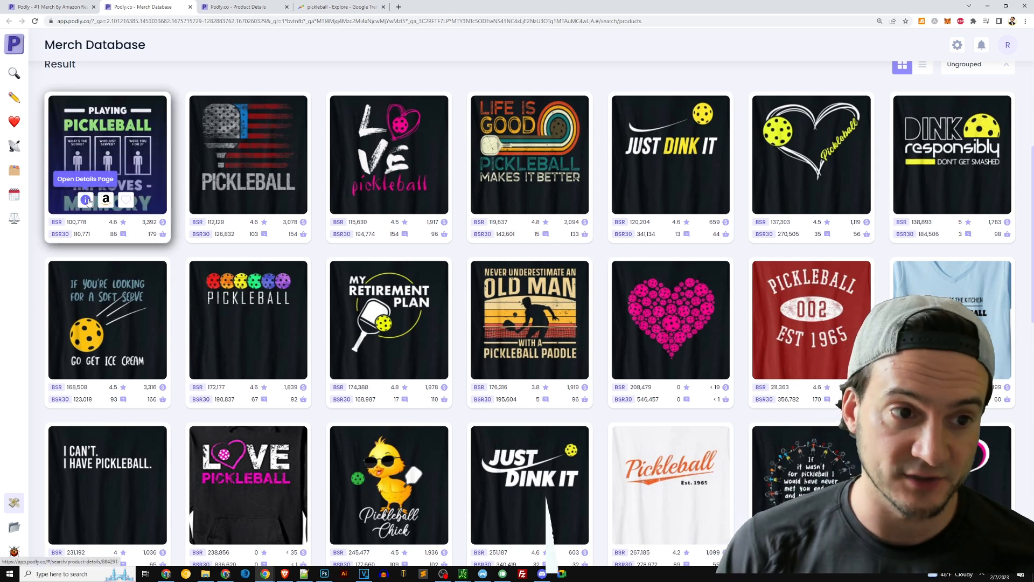
{"action": "left_click", "coordinate": [85, 200]}
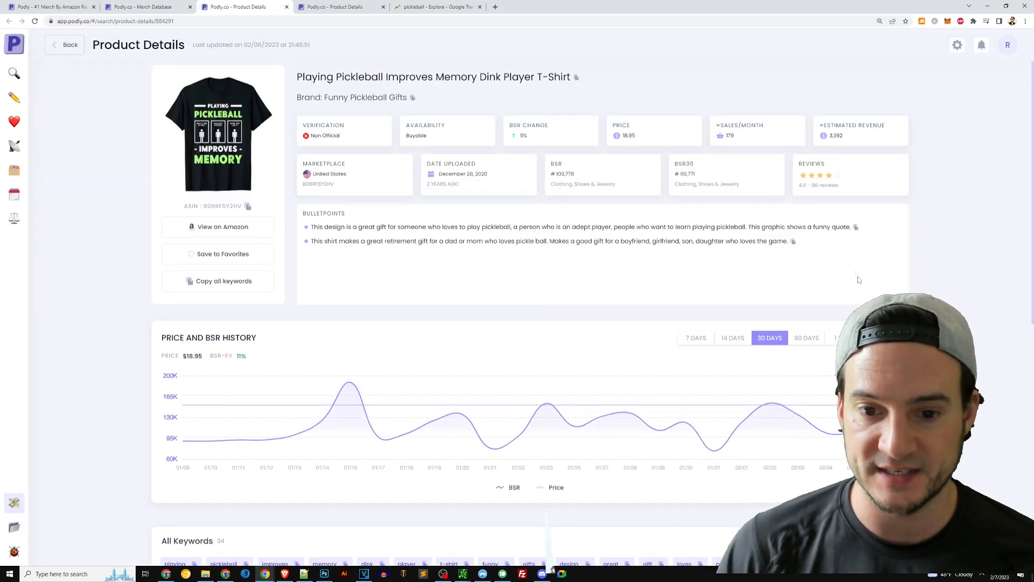
{"action": "scroll", "scroll_direction": "down", "scroll_amount": 3}
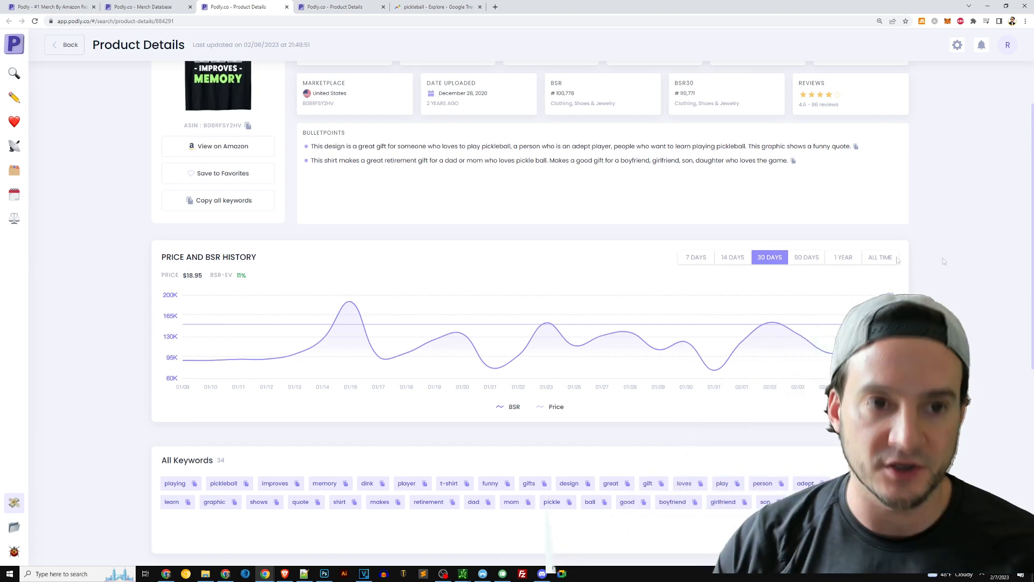
{"action": "left_click", "coordinate": [145, 7]}
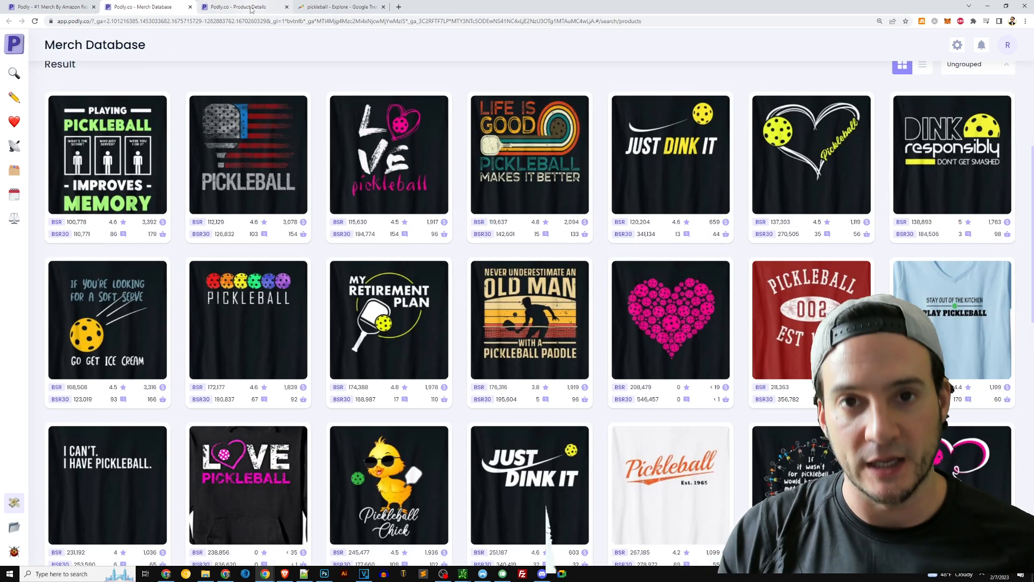
{"action": "mouse_move", "coordinate": [249, 6]}
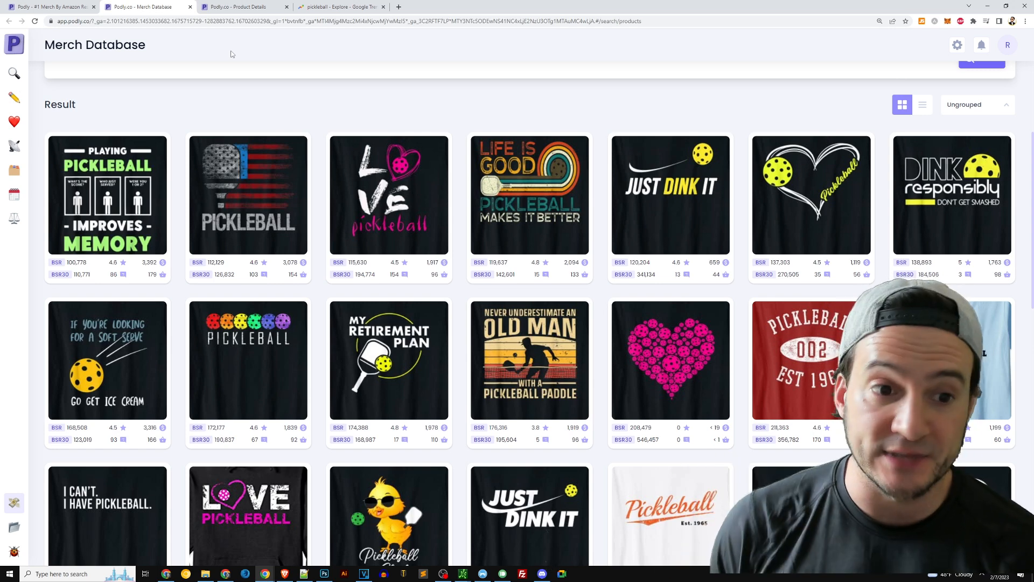
{"action": "left_click", "coordinate": [346, 7]}
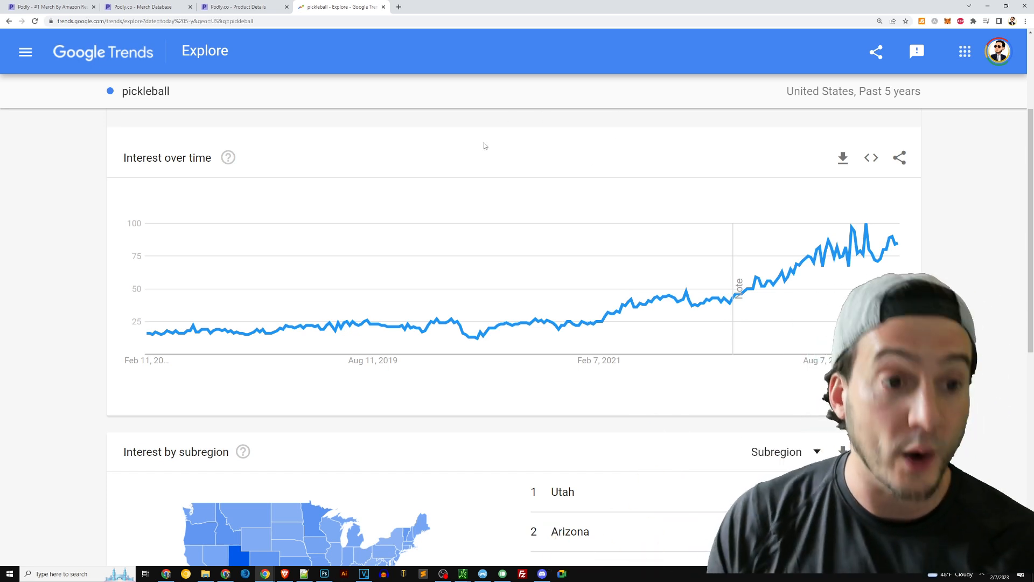
{"action": "left_click", "coordinate": [138, 7]}
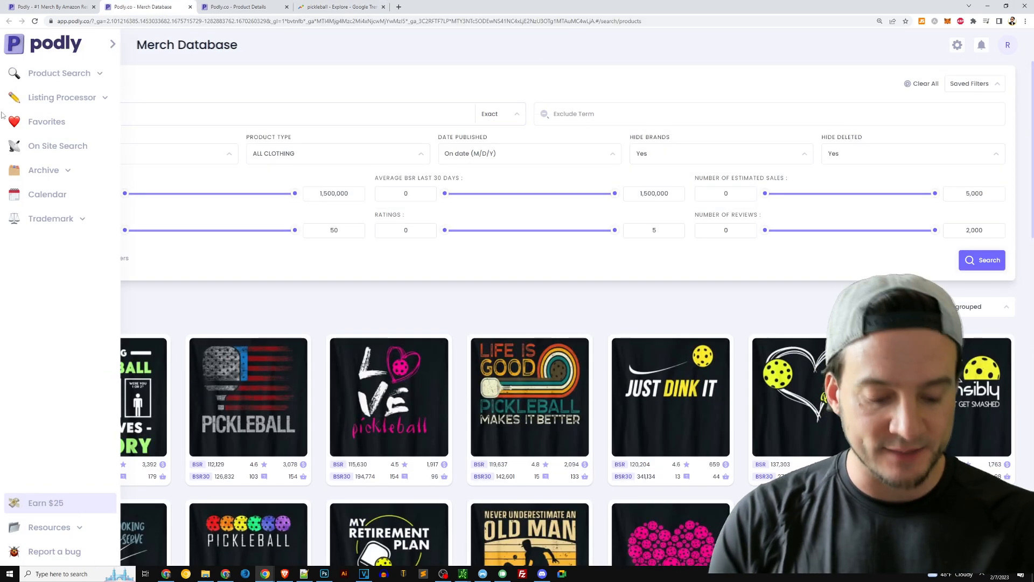
Search the merch database for 'scrapbooking' and scroll through the shirt results.
{"action": "type", "text": "scrapbooking"}
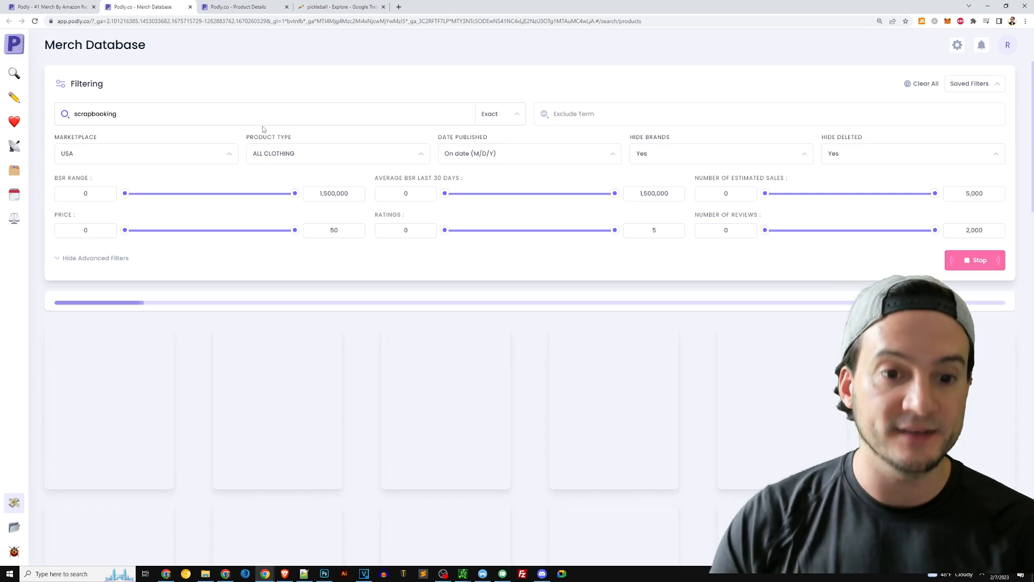
{"action": "scroll", "scroll_direction": "down", "scroll_amount": 3}
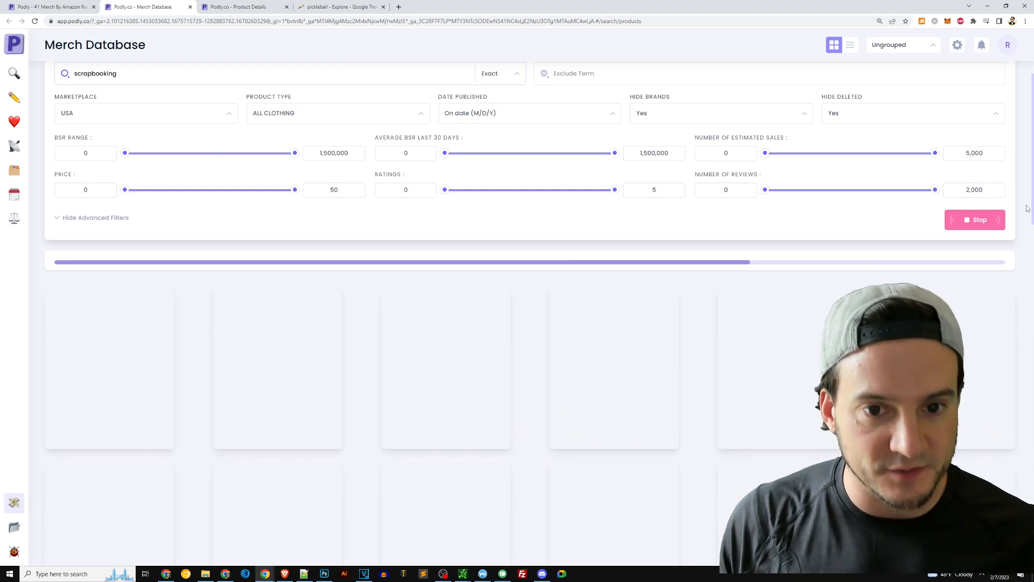
{"action": "scroll", "scroll_direction": "down", "scroll_amount": 3}
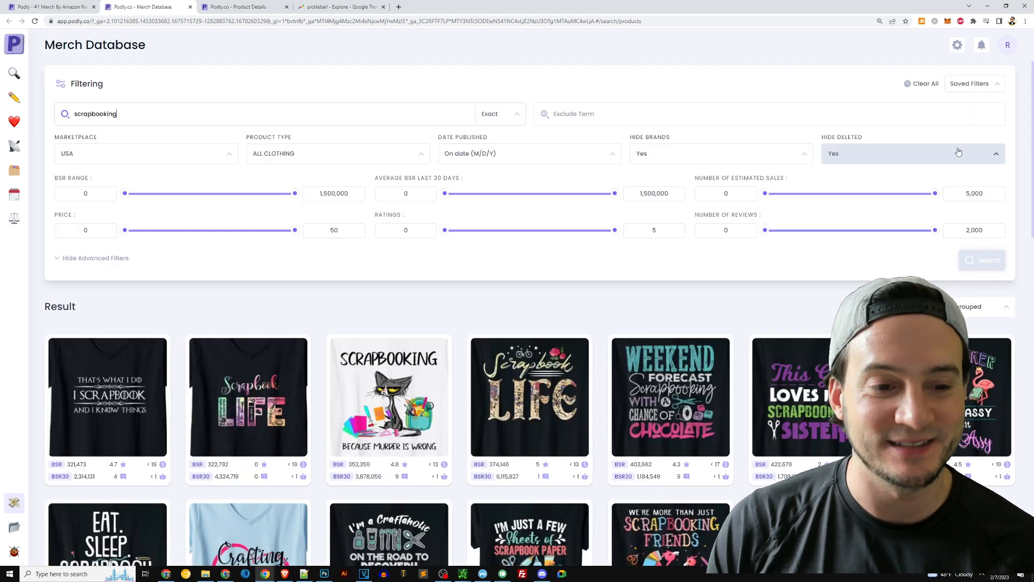
{"action": "scroll", "scroll_direction": "down", "scroll_amount": 3}
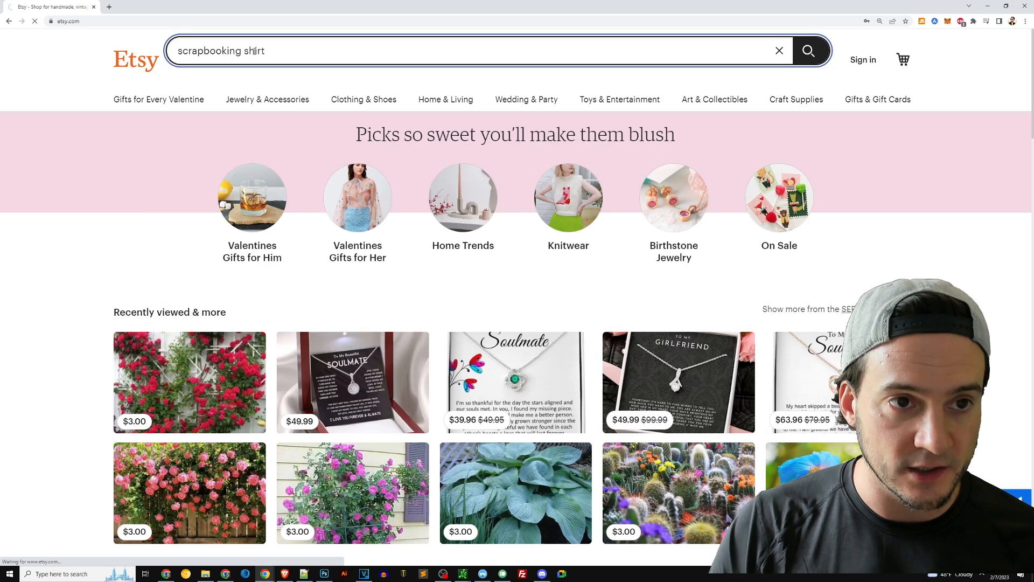
Submit the 'scrapbooking shirt' search on Etsy.
{"action": "left_click", "coordinate": [808, 51]}
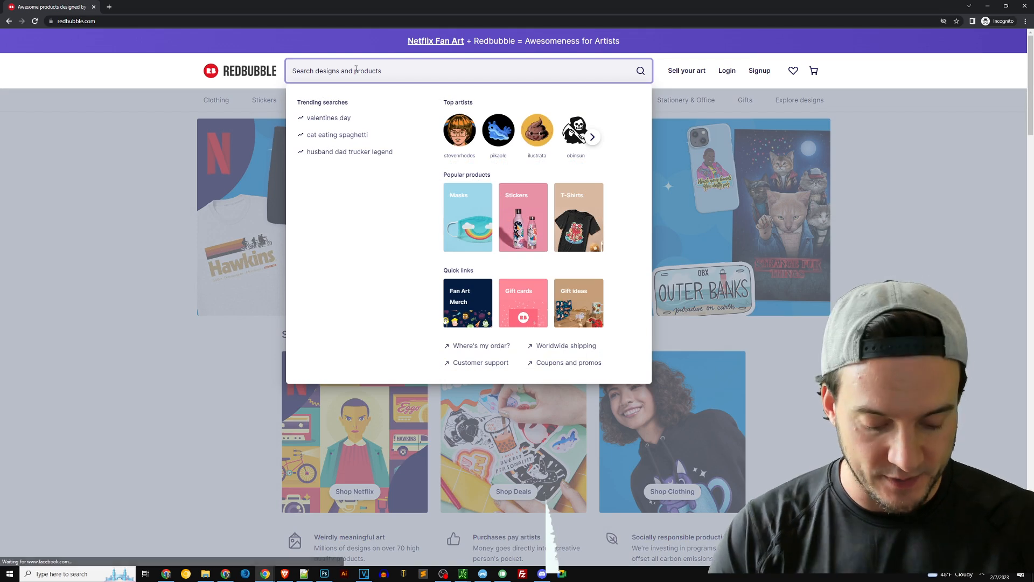
Search Redbubble for scrapbooking T-shirts (15,101 results), then select the search term for replacement.
{"action": "type", "text": "scrapbooking"}
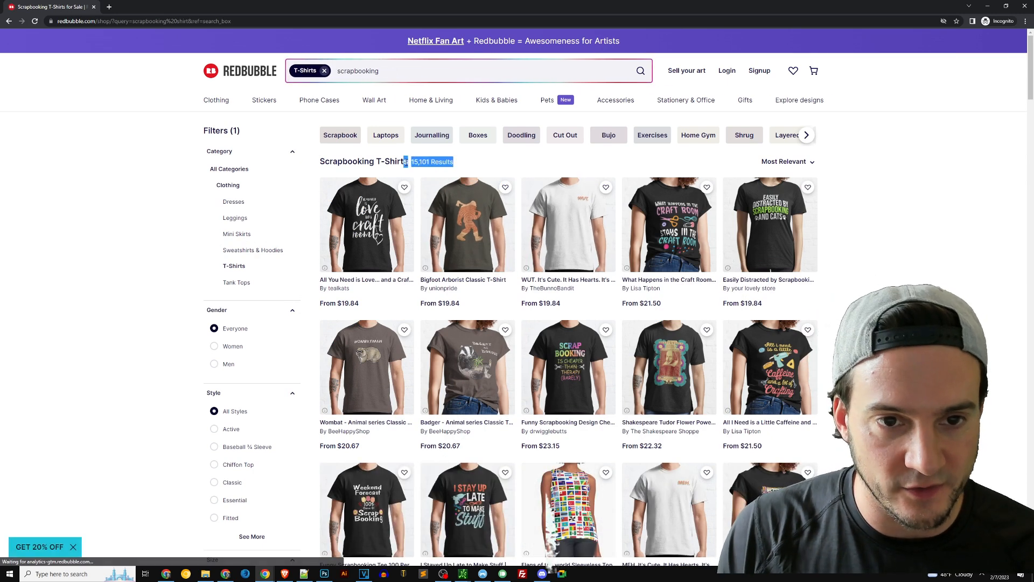
{"action": "left_click", "coordinate": [381, 70]}
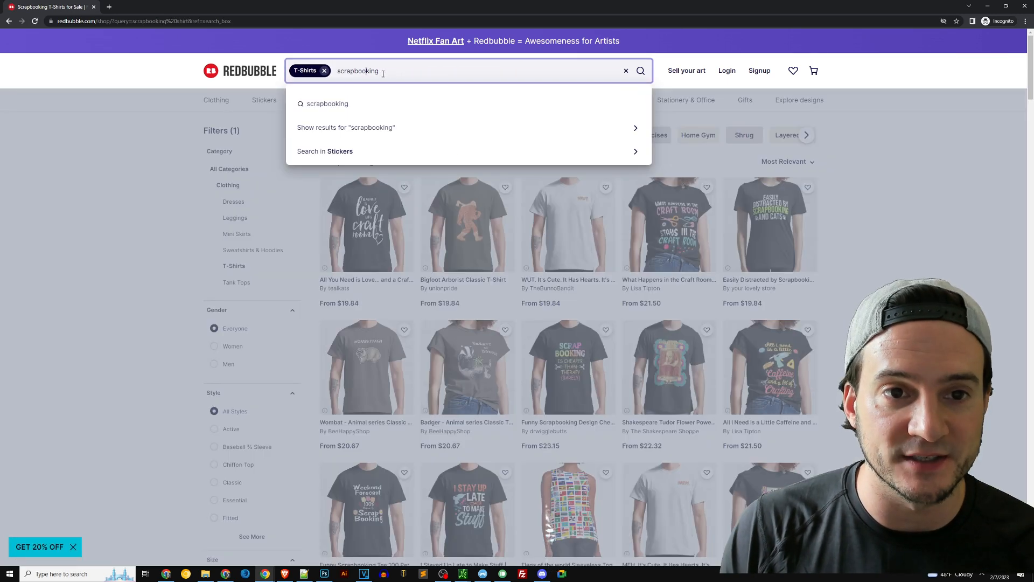
{"action": "left_click", "coordinate": [626, 71]}
{"action": "type", "text": "pickleball"}
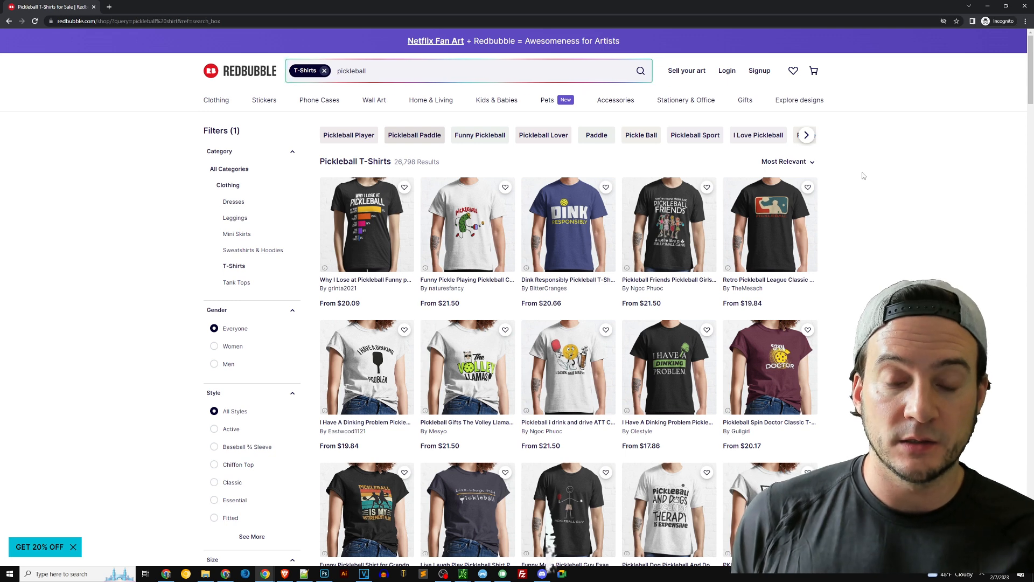
{"action": "mouse_move", "coordinate": [497, 226]}
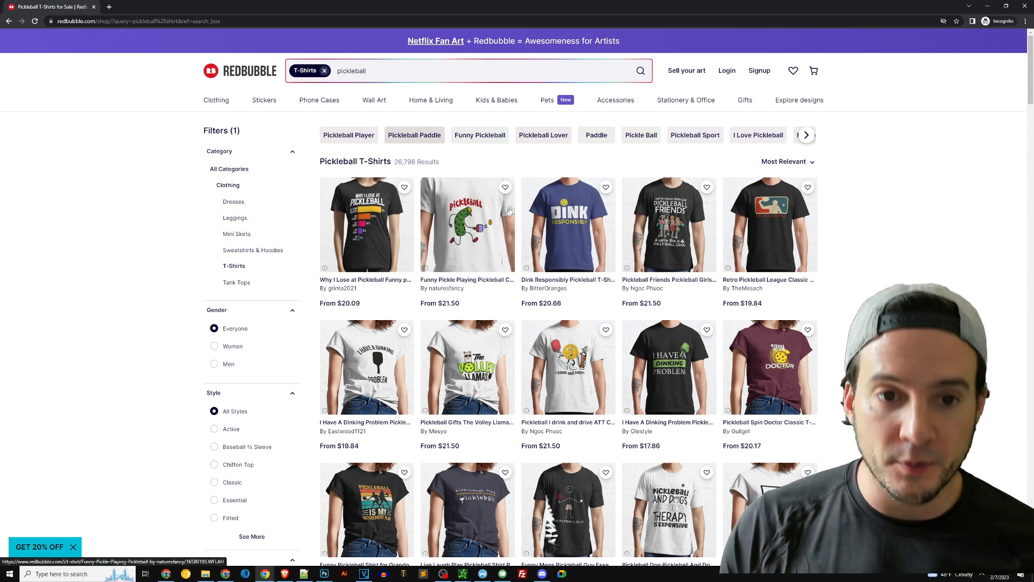